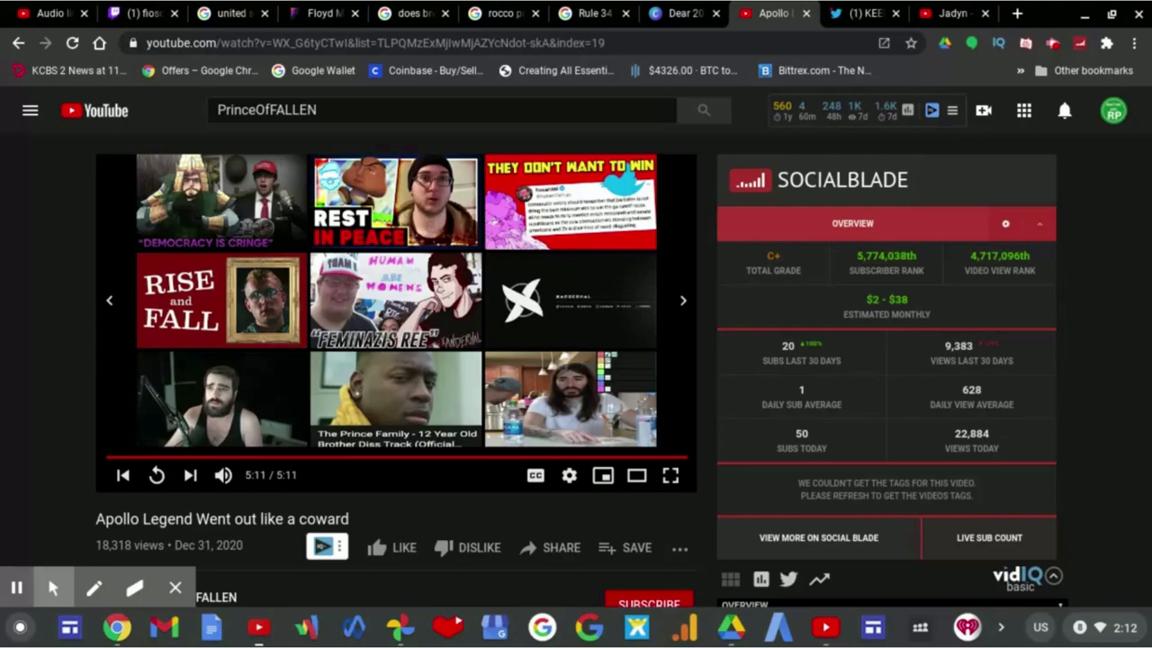
{"action": "mouse_move", "coordinate": [717, 503]}
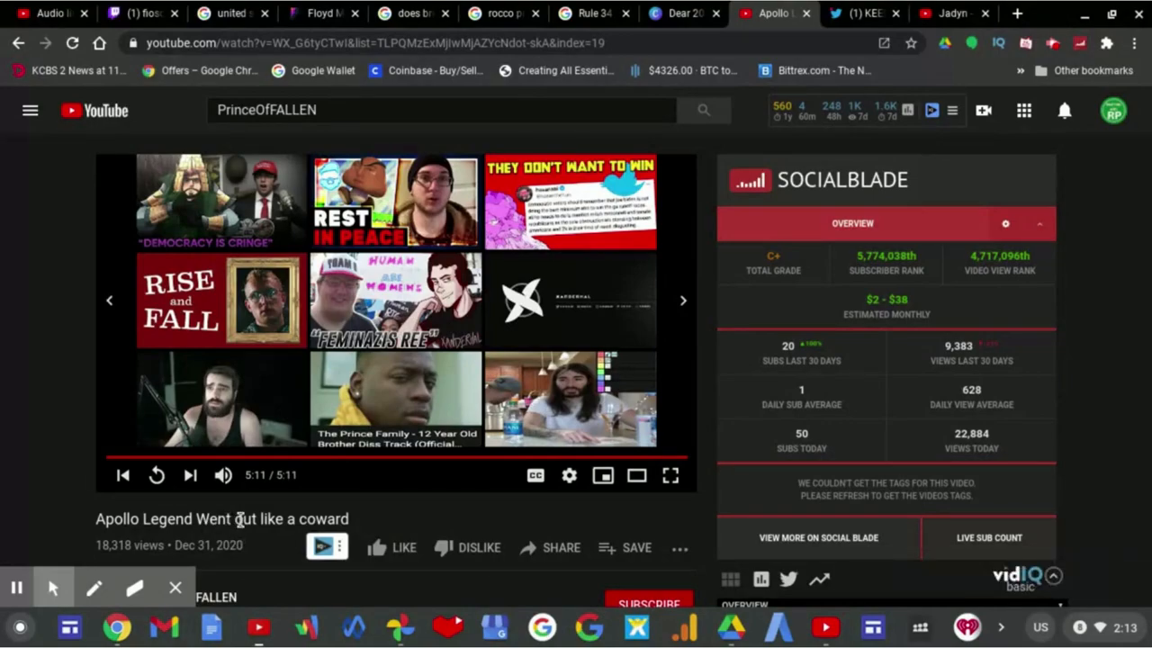
{"action": "mouse_move", "coordinate": [250, 515]}
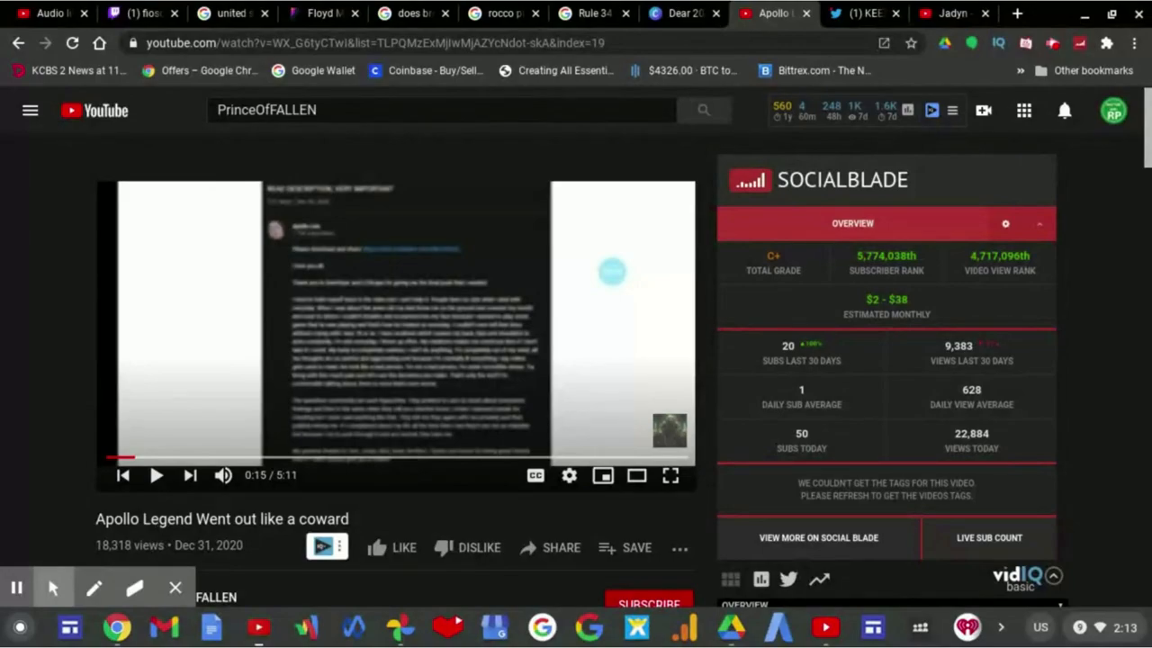
Scroll the watch page down to the uploader's description and the 1,399-comment header.
{"action": "scroll", "scroll_direction": "down", "scroll_amount": 3}
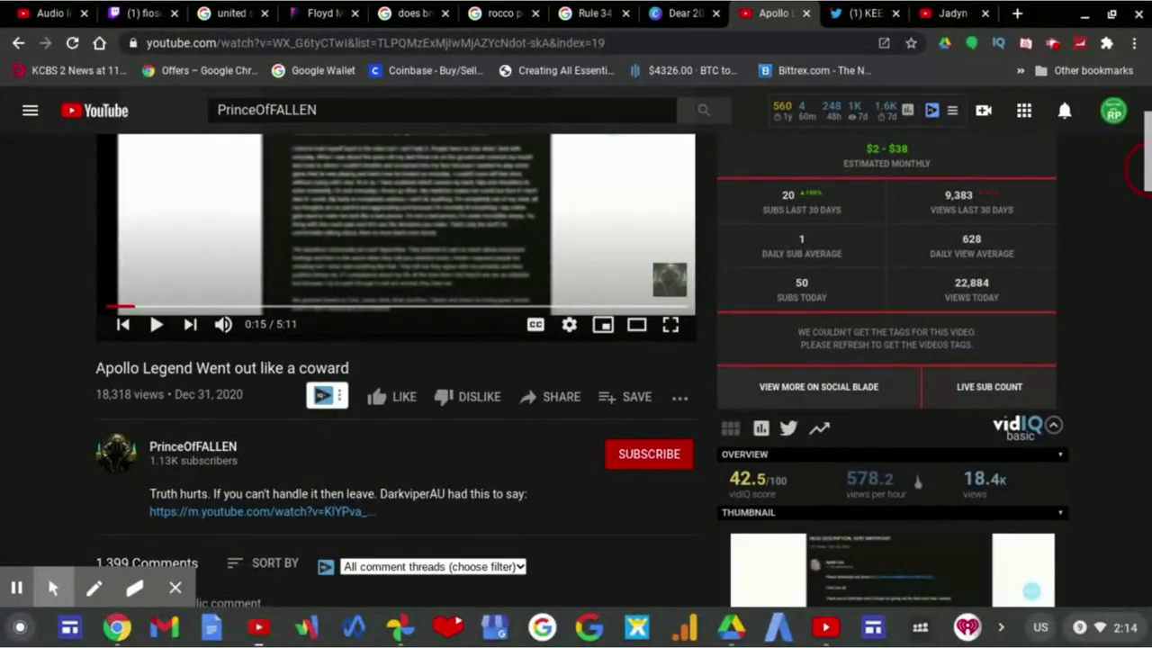
Scroll steadily down the comments section, reading through to the comments posted about 40 minutes ago.
{"action": "scroll", "scroll_direction": "down", "scroll_amount": 3}
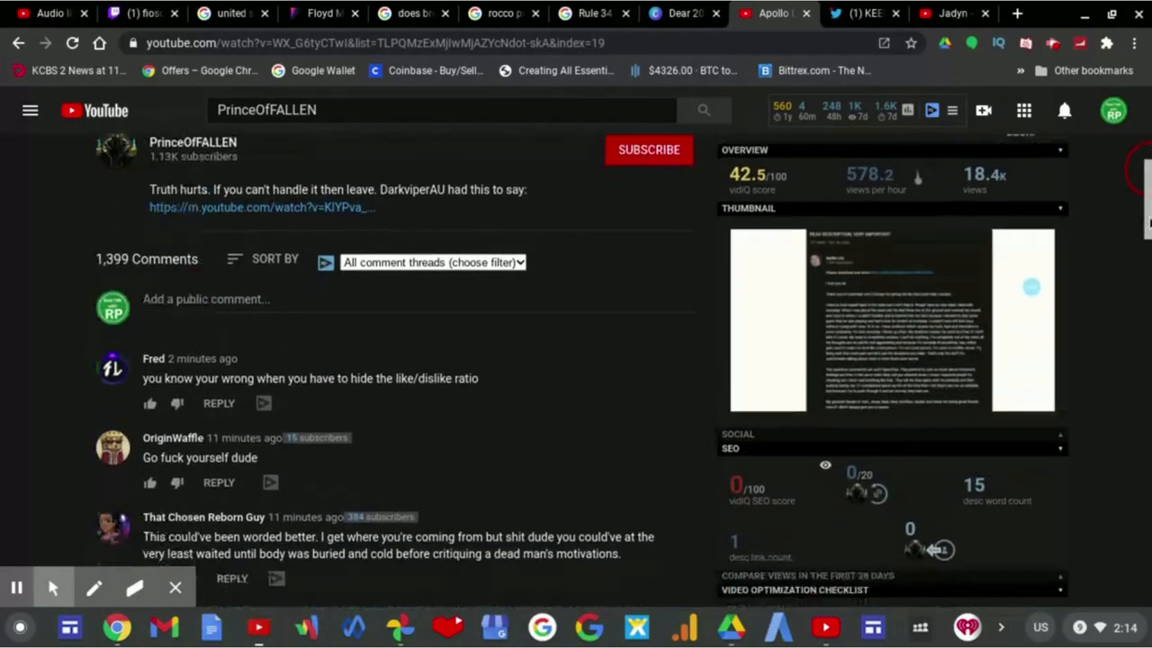
{"action": "scroll", "scroll_direction": "down", "scroll_amount": 3}
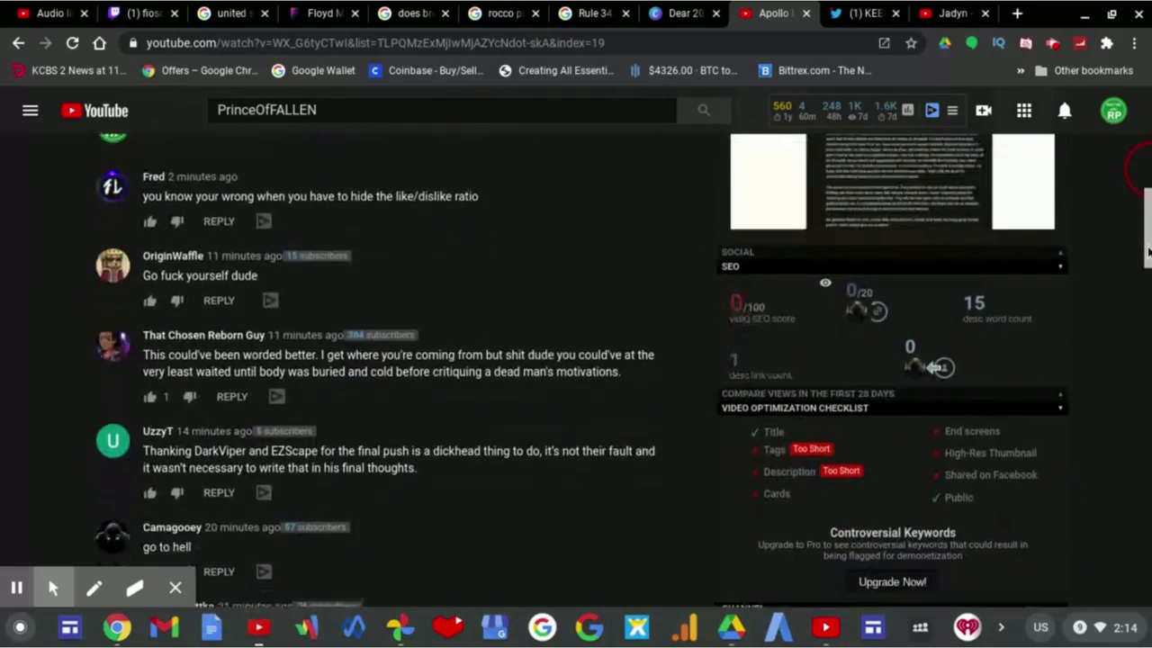
{"action": "scroll", "scroll_direction": "down", "scroll_amount": 3}
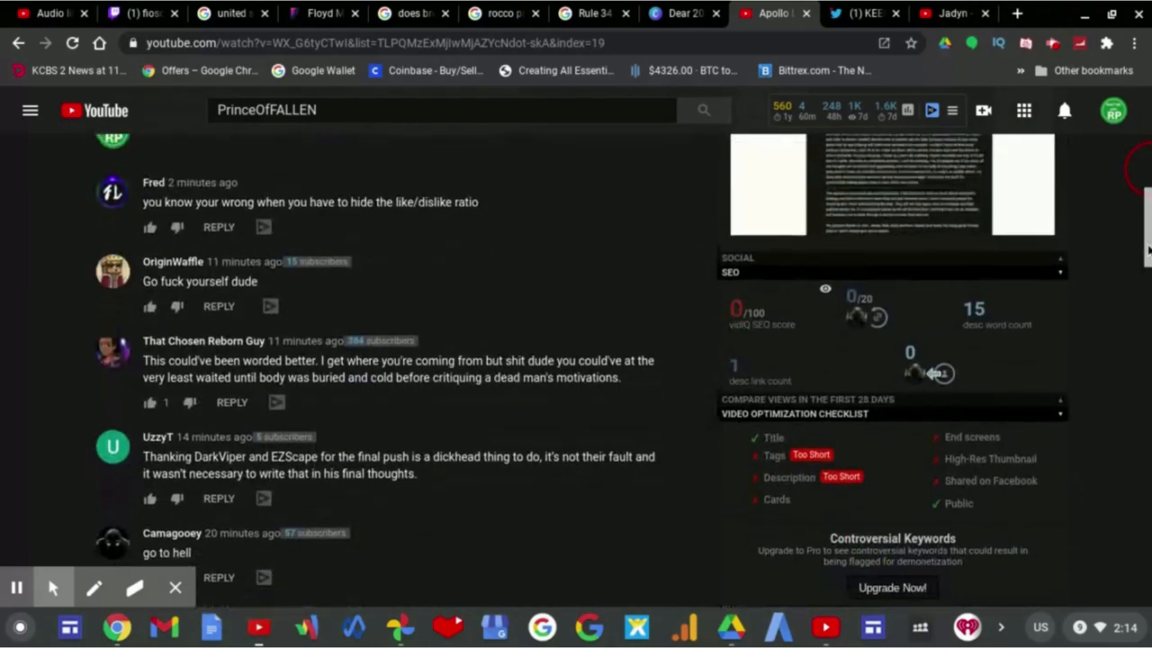
{"action": "scroll", "scroll_direction": "down", "scroll_amount": 3}
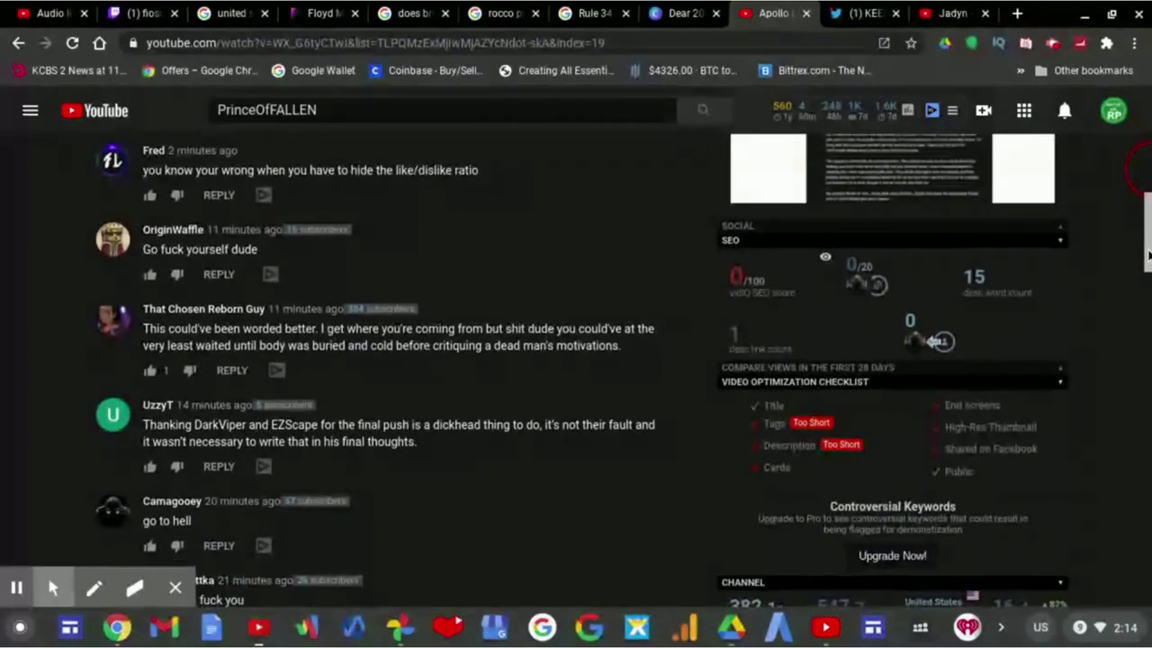
{"action": "scroll", "scroll_direction": "down", "scroll_amount": 3}
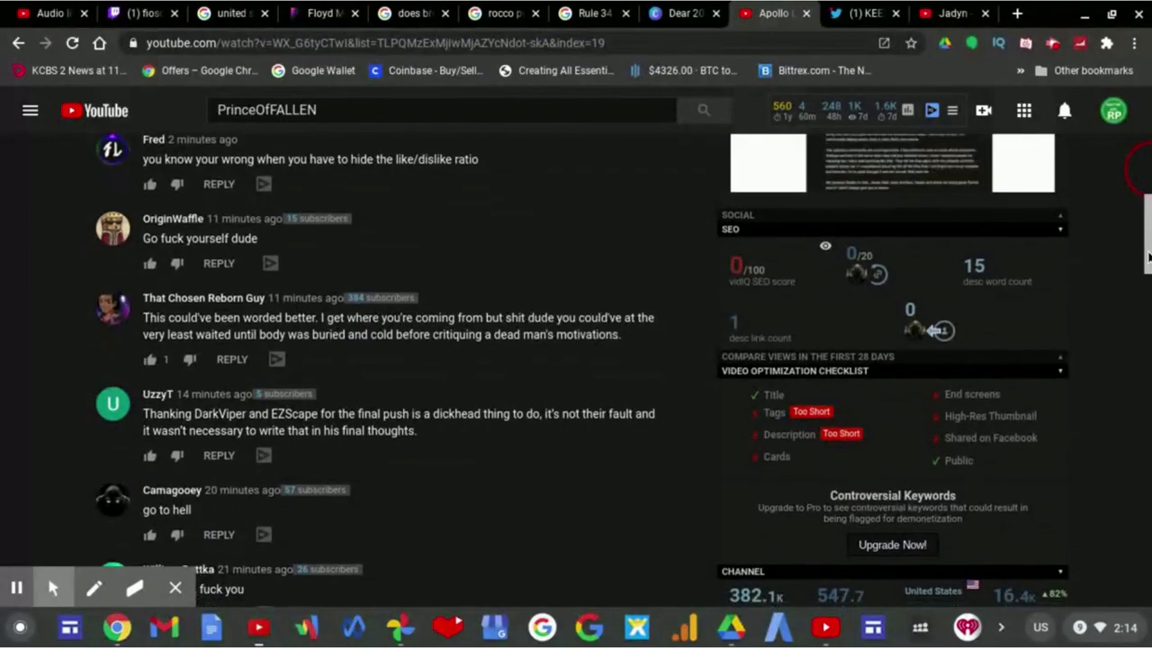
{"action": "scroll", "scroll_direction": "down", "scroll_amount": 3}
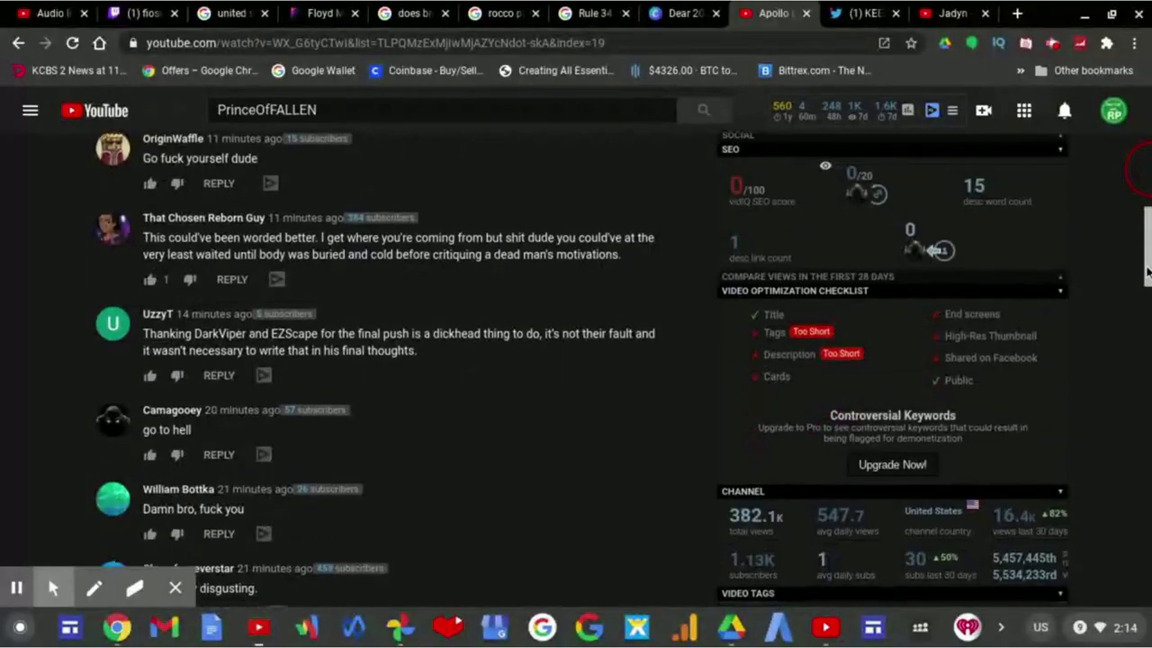
{"action": "scroll", "scroll_direction": "down", "scroll_amount": 3}
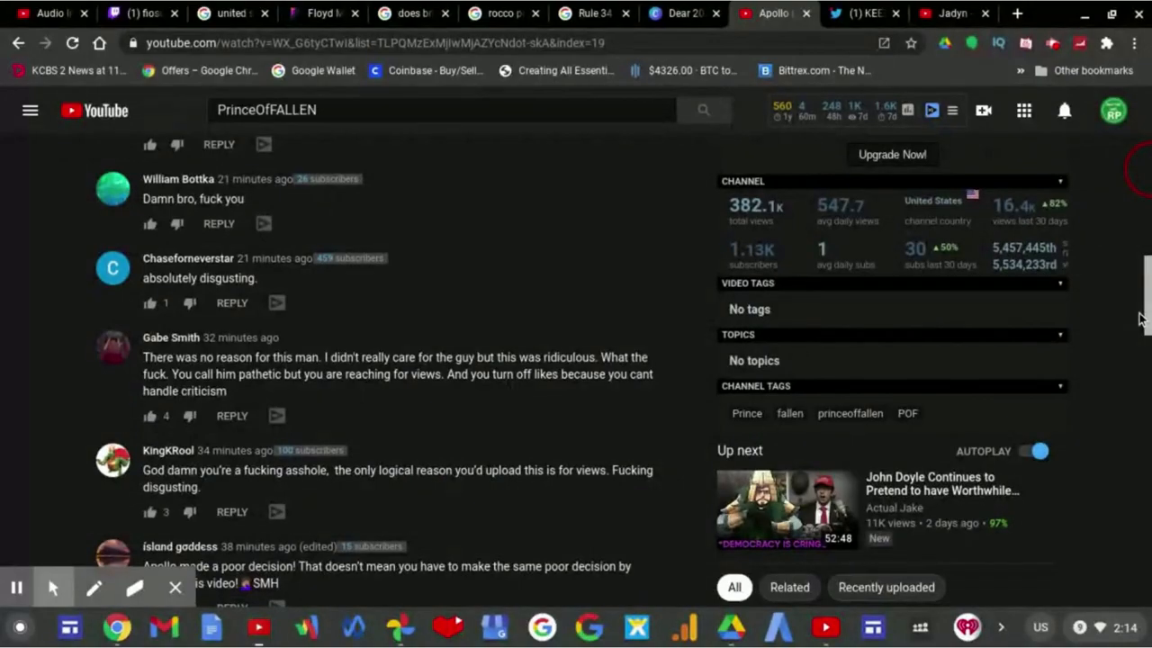
{"action": "scroll", "scroll_direction": "down", "scroll_amount": 3}
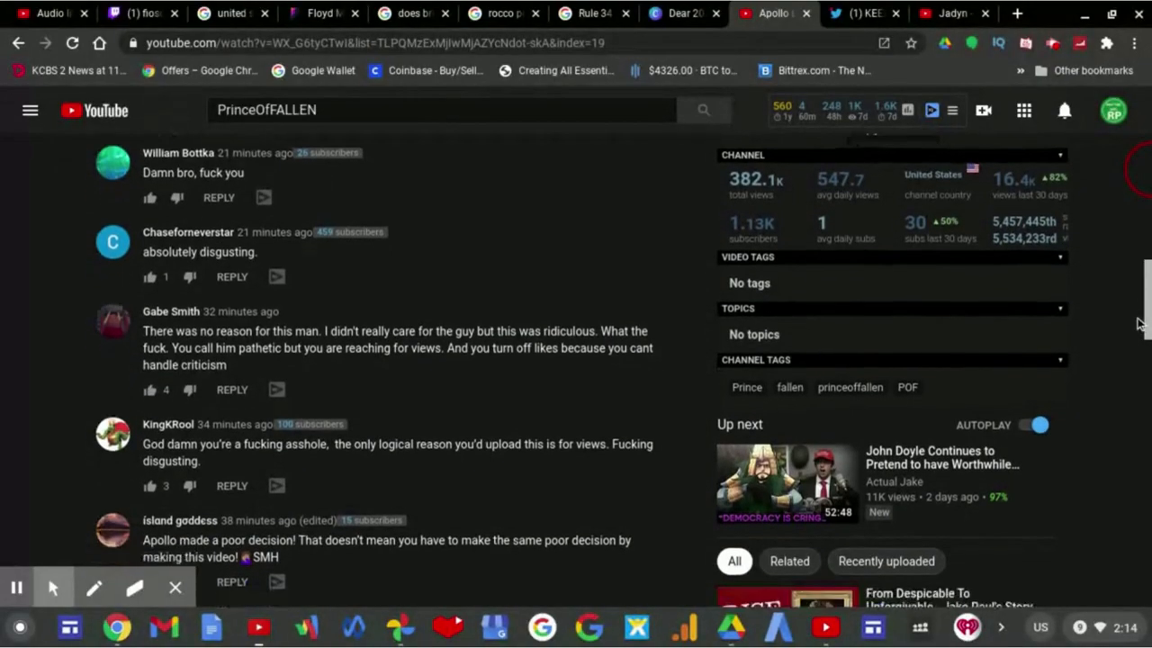
{"action": "scroll", "scroll_direction": "down", "scroll_amount": 3}
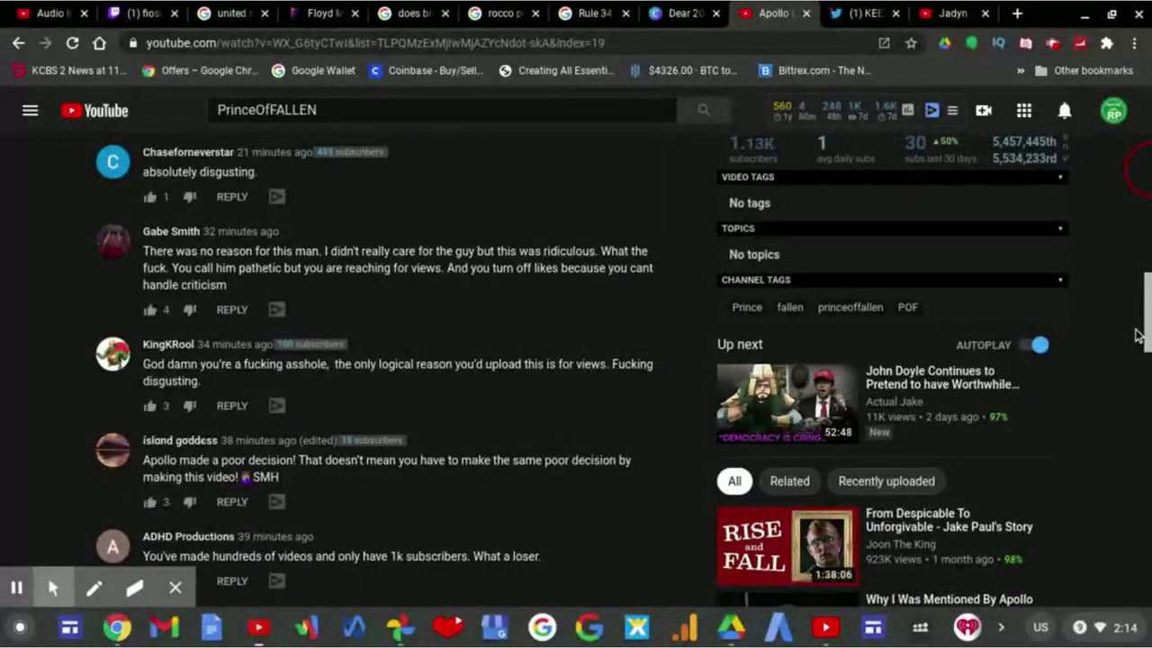
{"action": "scroll", "scroll_direction": "down", "scroll_amount": 3}
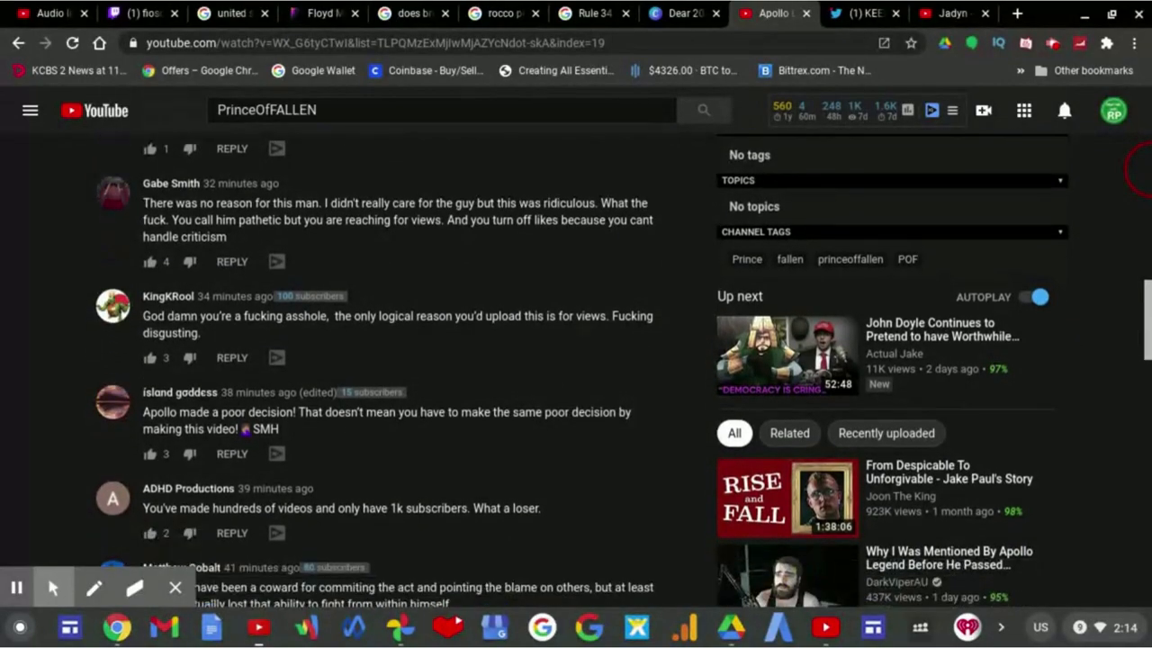
{"action": "scroll", "scroll_direction": "down", "scroll_amount": 3}
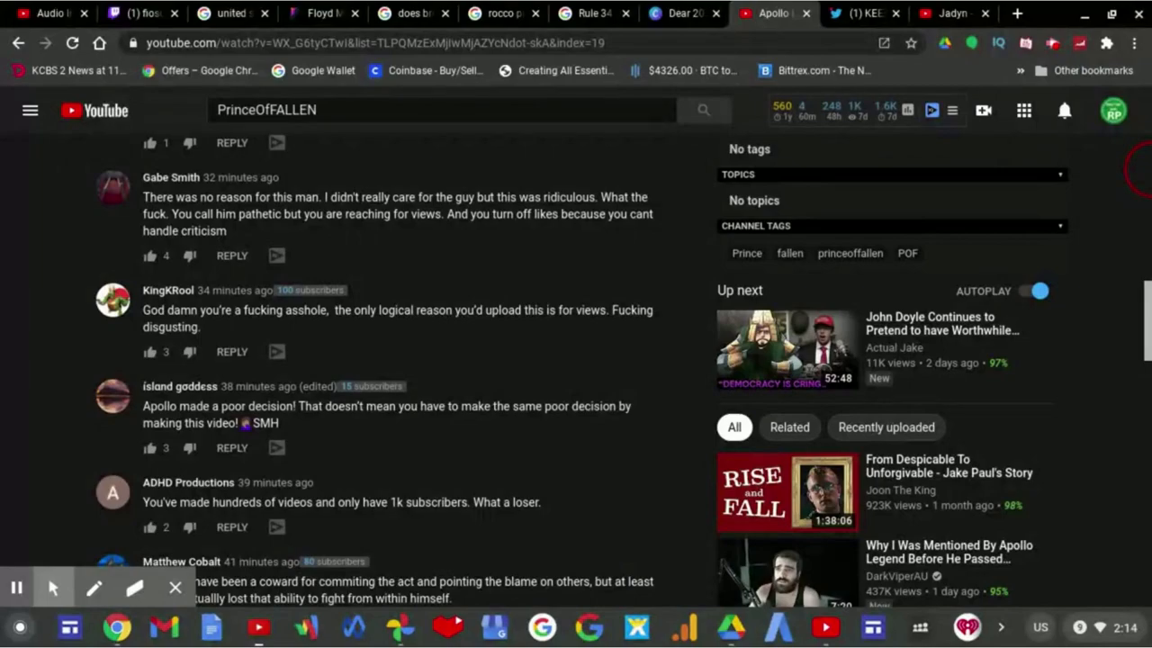
{"action": "scroll", "scroll_direction": "down", "scroll_amount": 3}
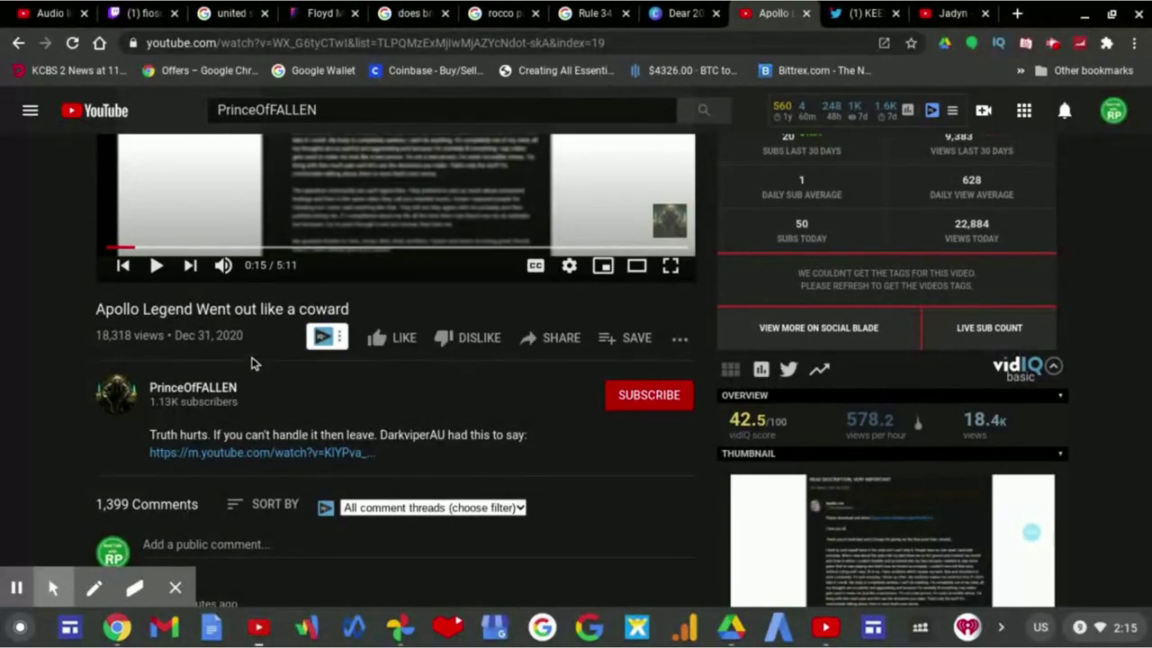
{"action": "mouse_move", "coordinate": [385, 372]}
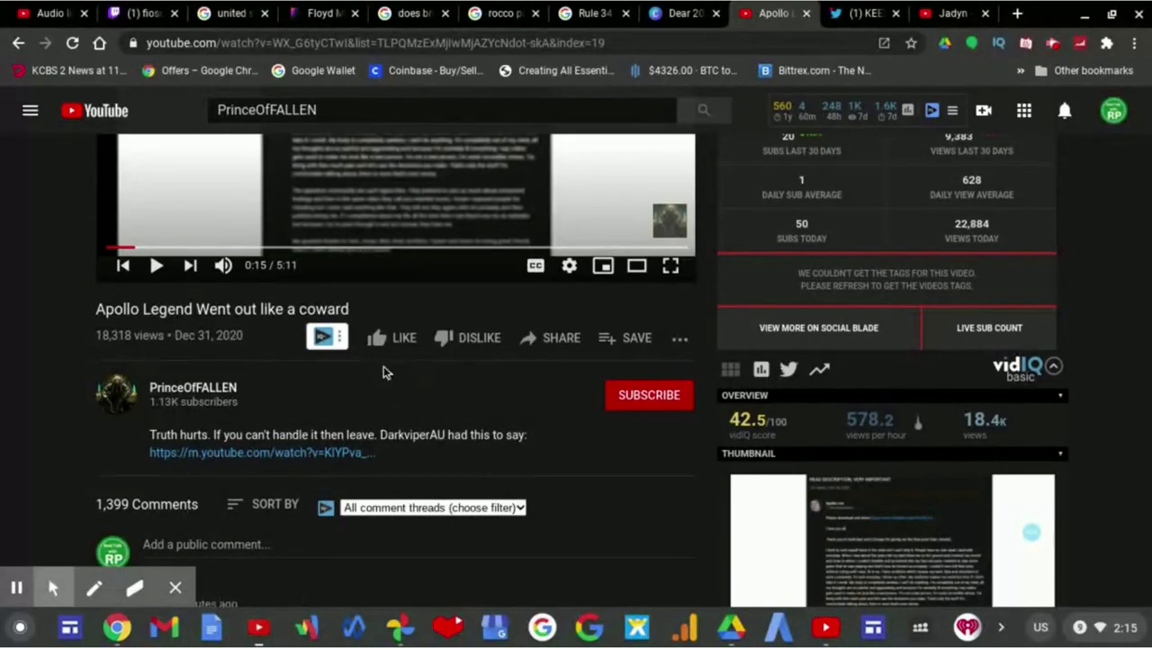
{"action": "mouse_move", "coordinate": [432, 385]}
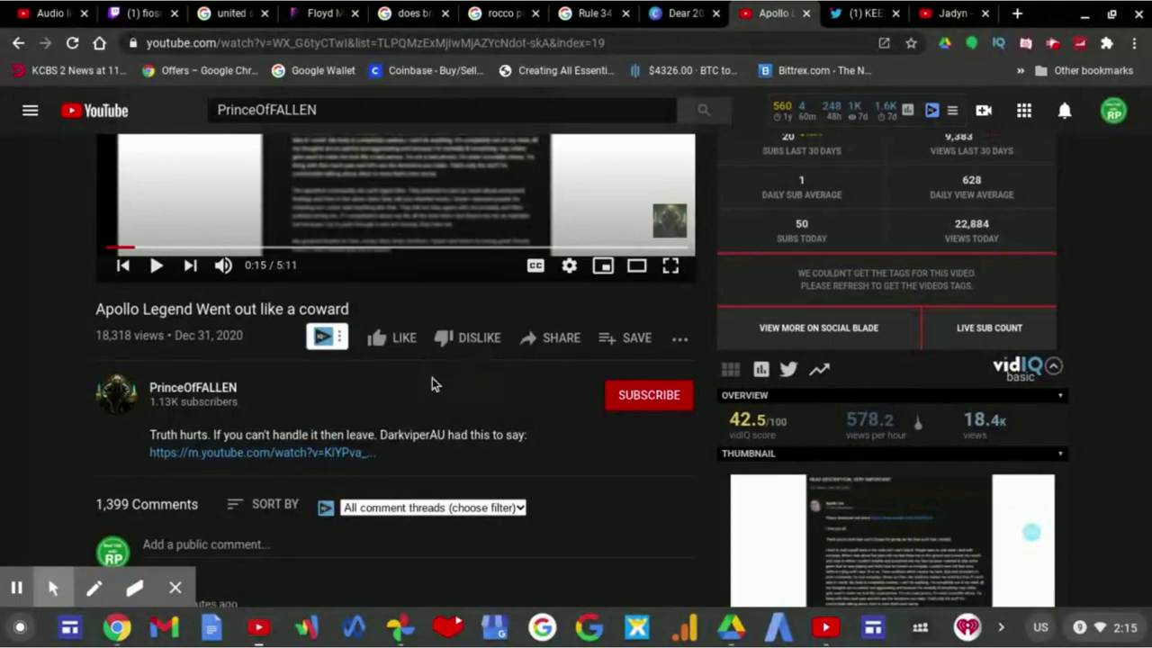
{"action": "mouse_move", "coordinate": [385, 378]}
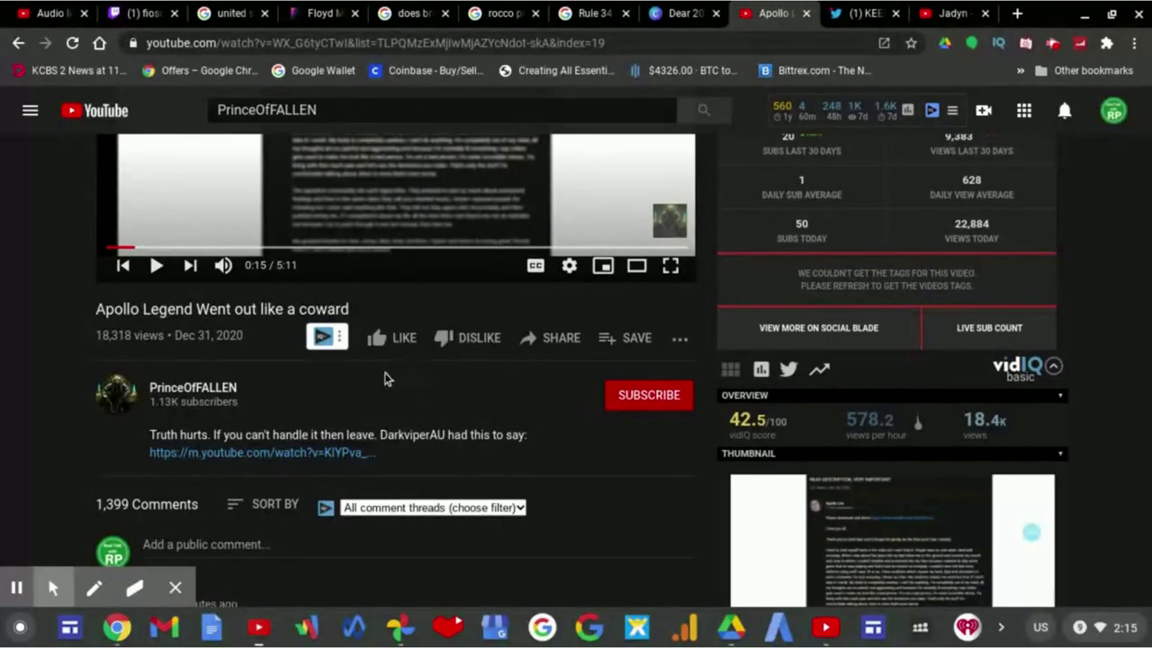
{"action": "mouse_move", "coordinate": [255, 336]}
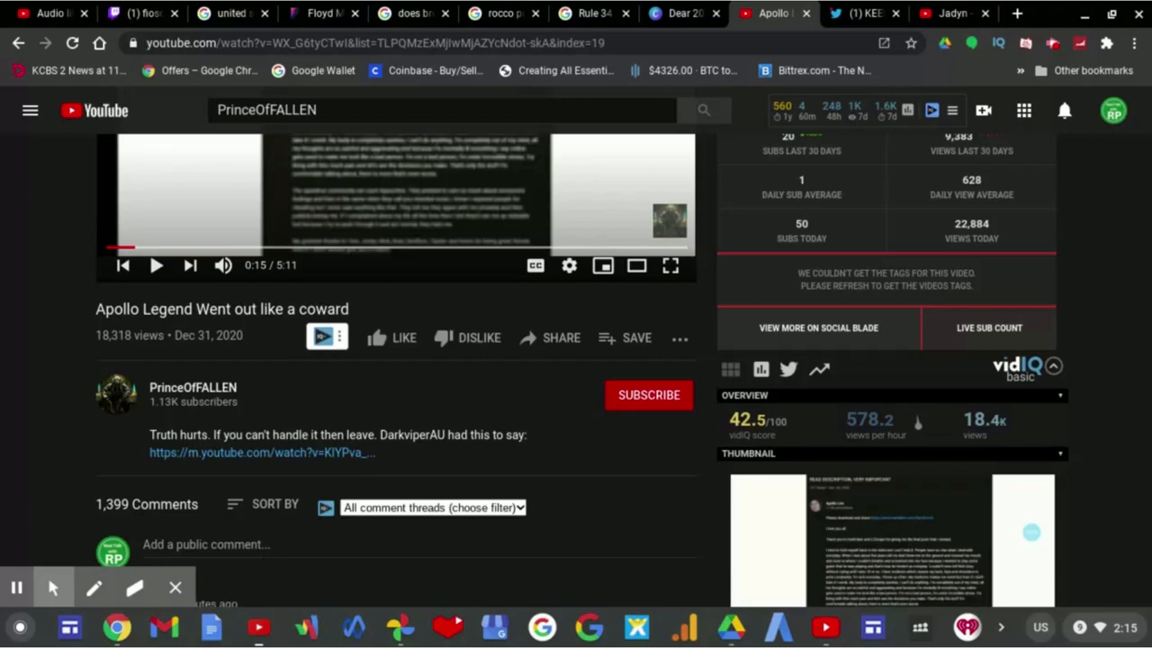
Go to PrinceOfFALLEN's channel and view its About page with the channel description and join date.
{"action": "left_click", "coordinate": [16, 586]}
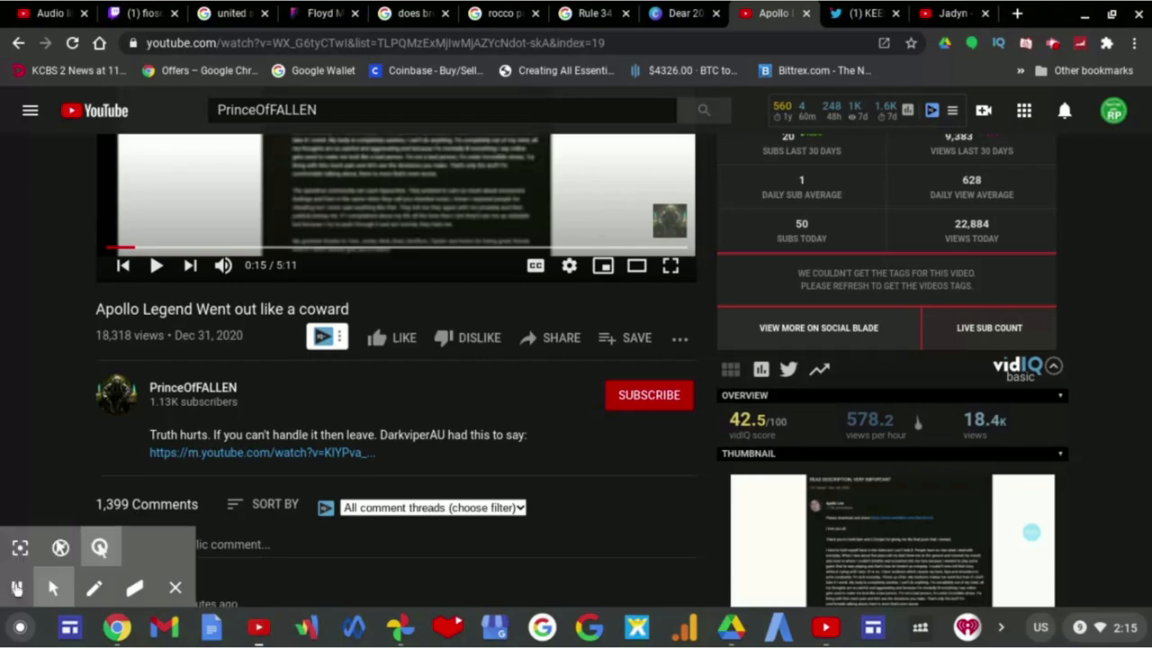
{"action": "left_click", "coordinate": [192, 387]}
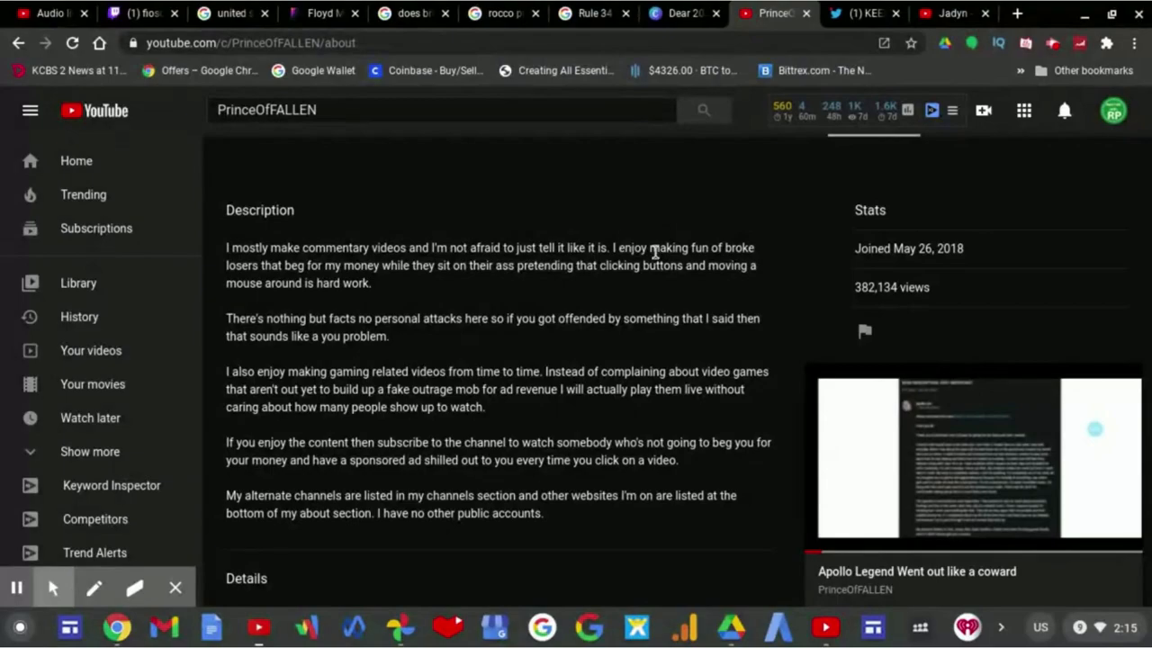
{"action": "mouse_move", "coordinate": [675, 262]}
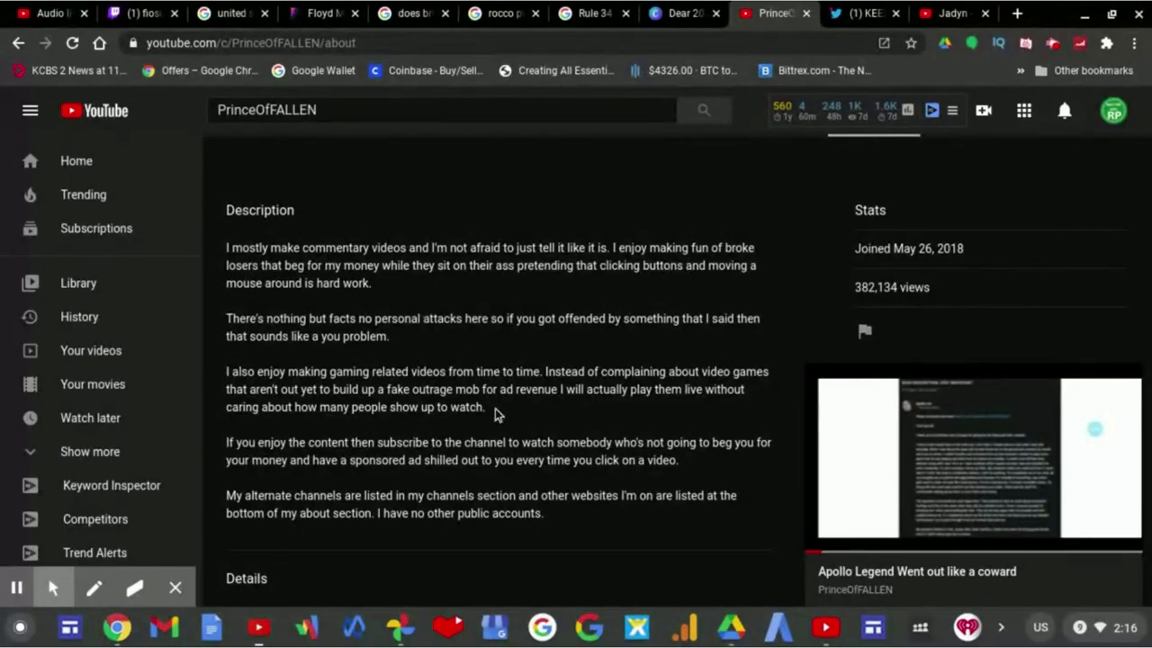
{"action": "mouse_move", "coordinate": [580, 425]}
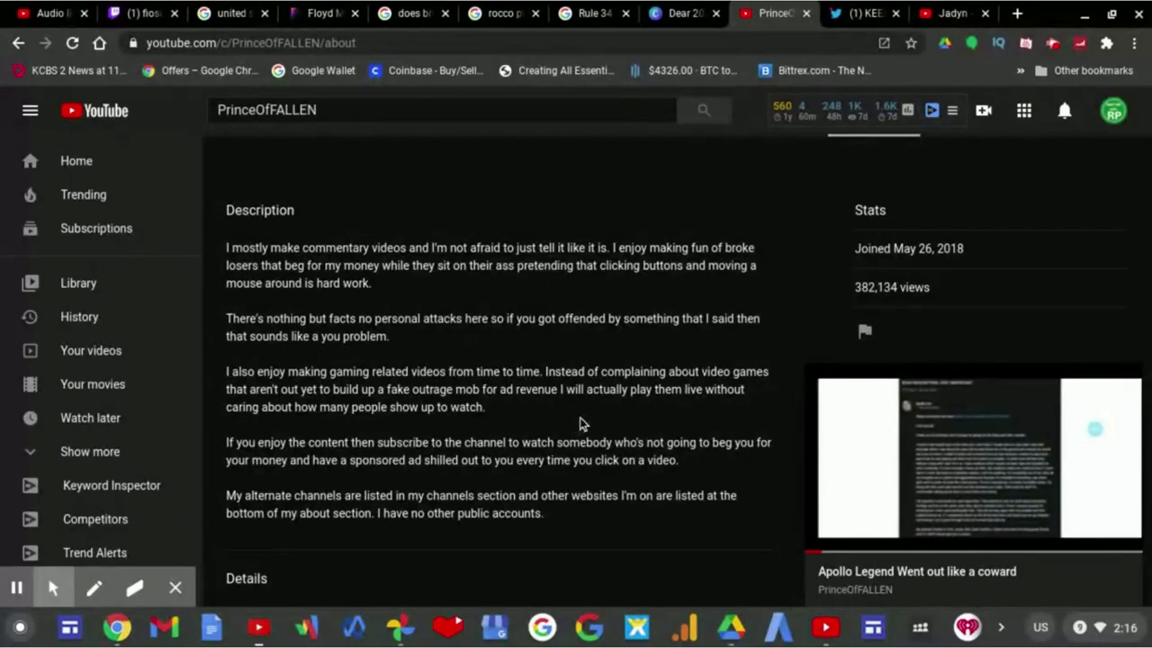
{"action": "mouse_move", "coordinate": [720, 421]}
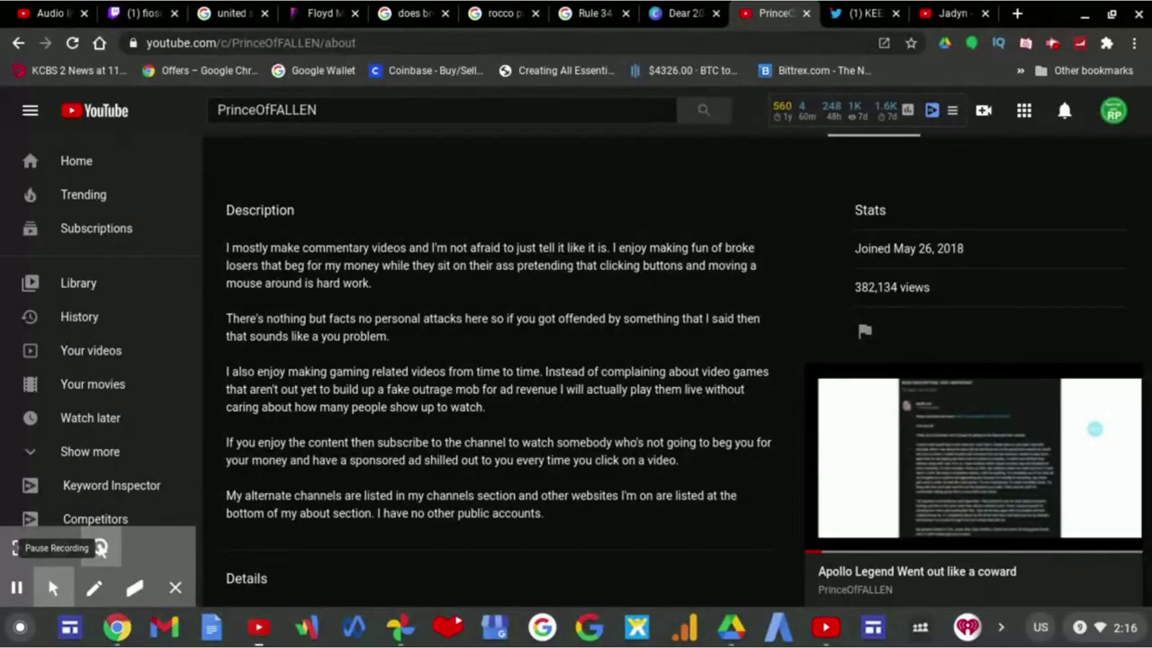
Start the channel's video 'Apollo Legend Went out like a coward' and let it play to about 2:22.
{"action": "left_click", "coordinate": [975, 453]}
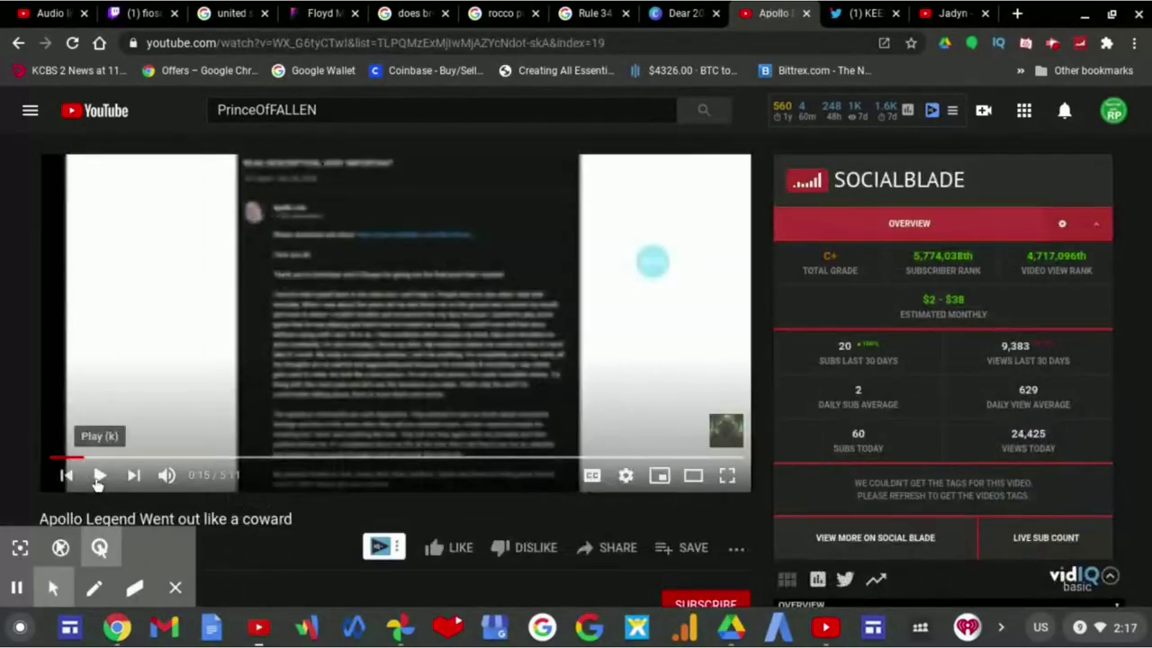
{"action": "left_click", "coordinate": [98, 475]}
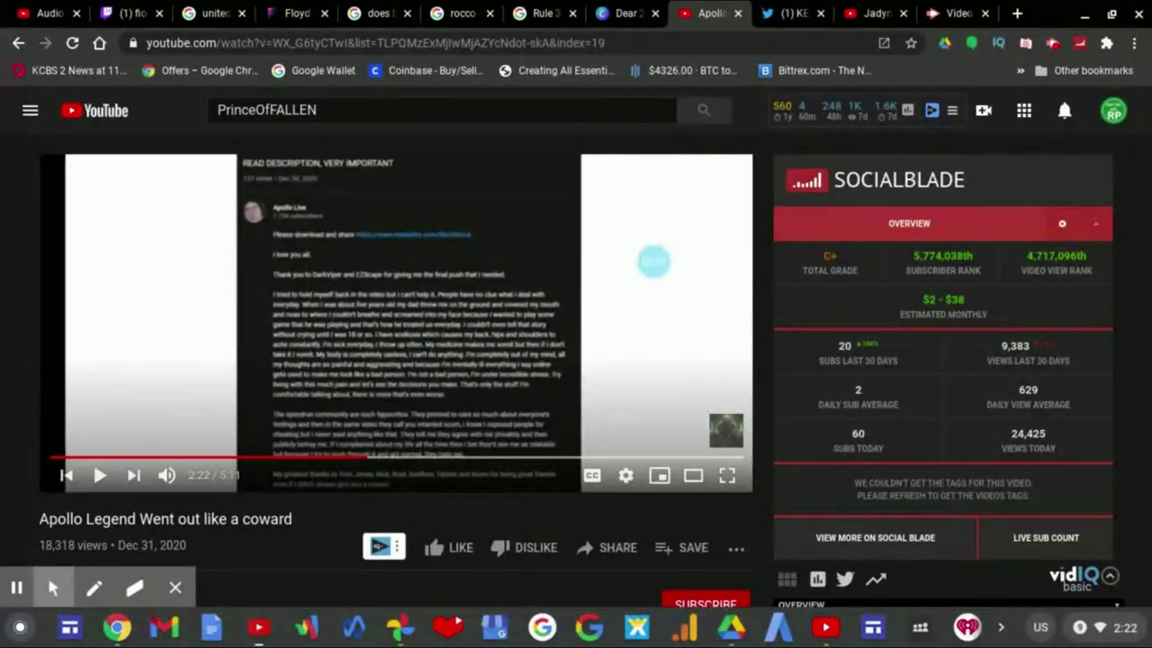
Resume playback briefly so the video advances to about 2:28.
{"action": "left_click", "coordinate": [99, 475]}
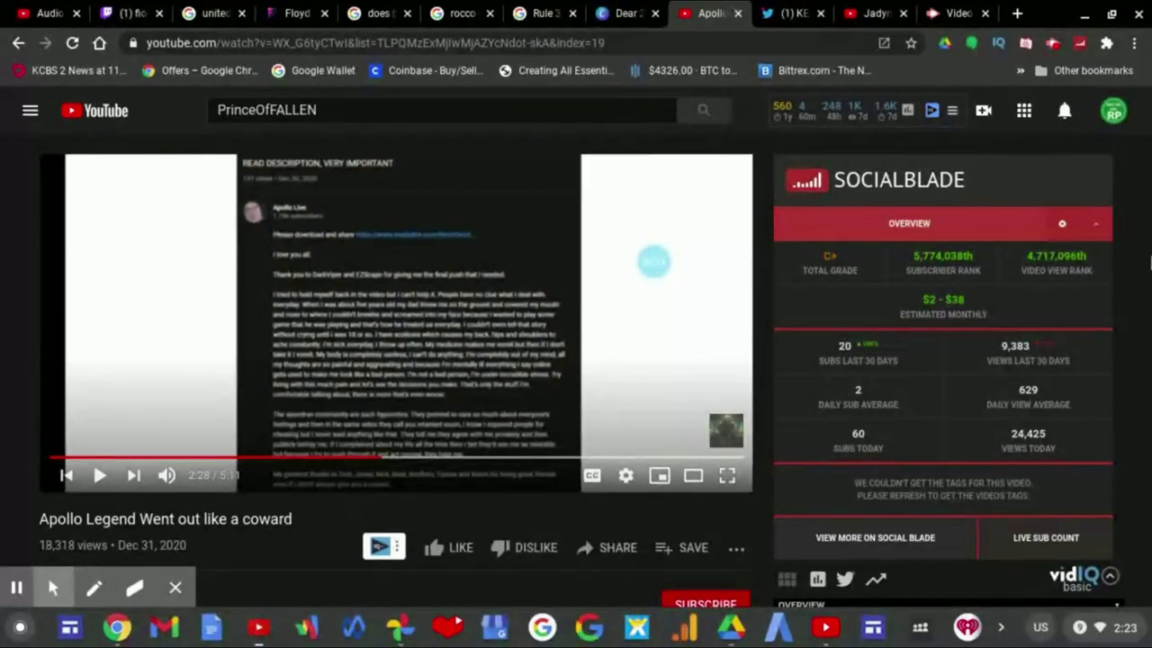
Re-sort the comments to Top comments, then scroll back up to the paused video at 2:28.
{"action": "scroll", "scroll_direction": "down", "scroll_amount": 3}
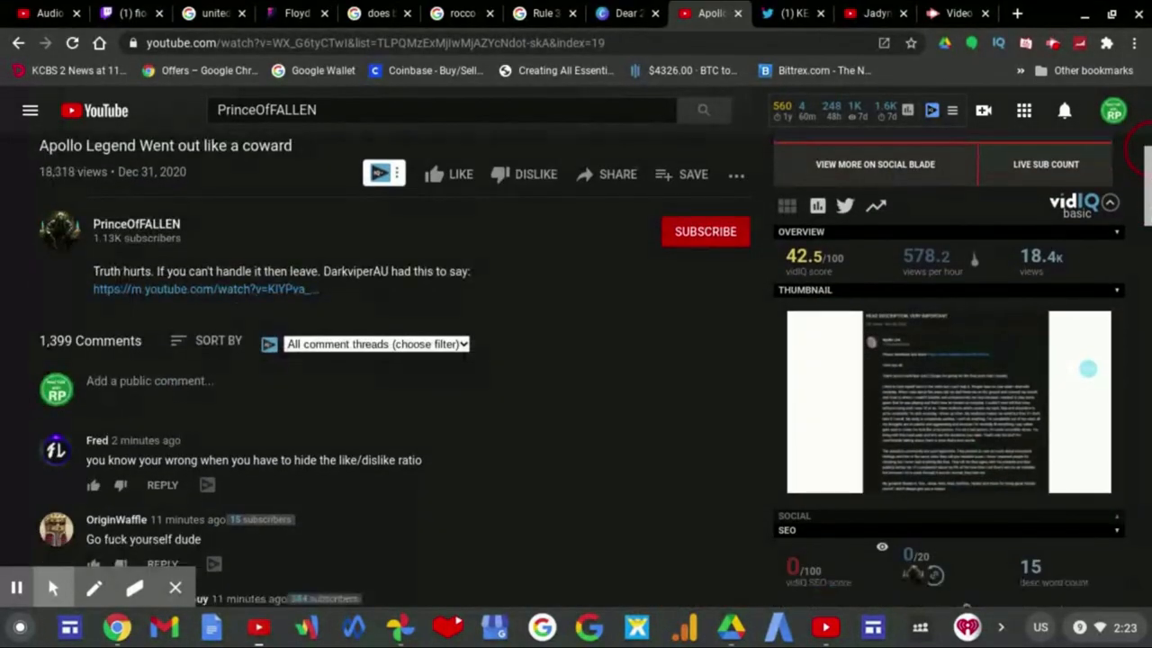
{"action": "scroll", "scroll_direction": "down", "scroll_amount": 3}
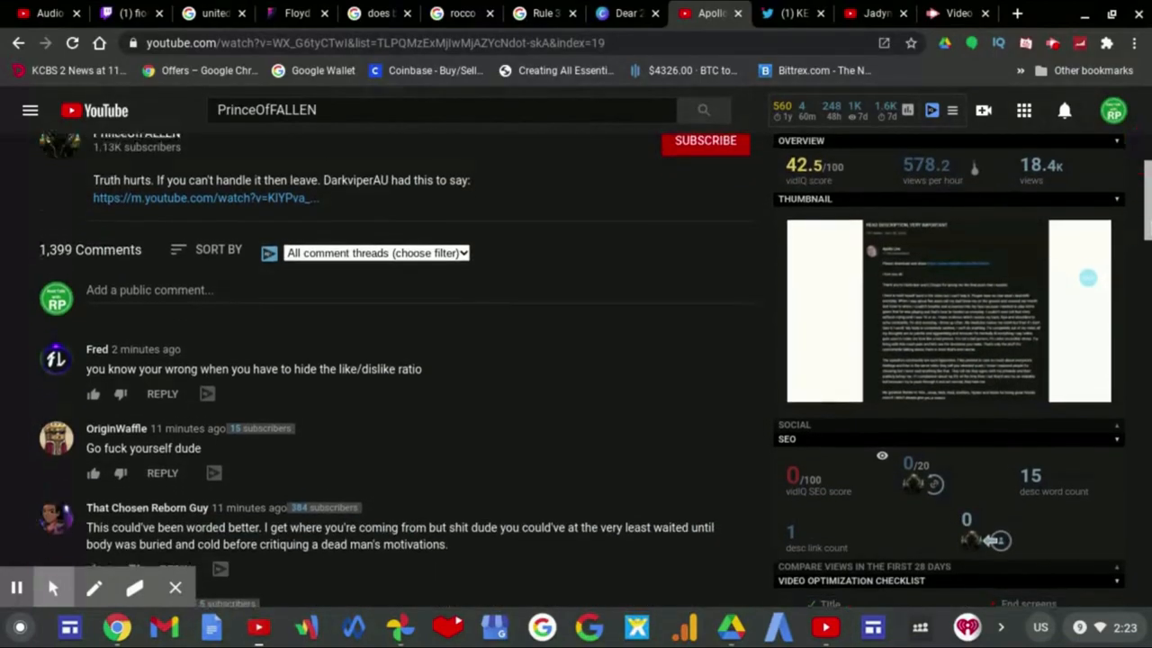
{"action": "mouse_move", "coordinate": [220, 249]}
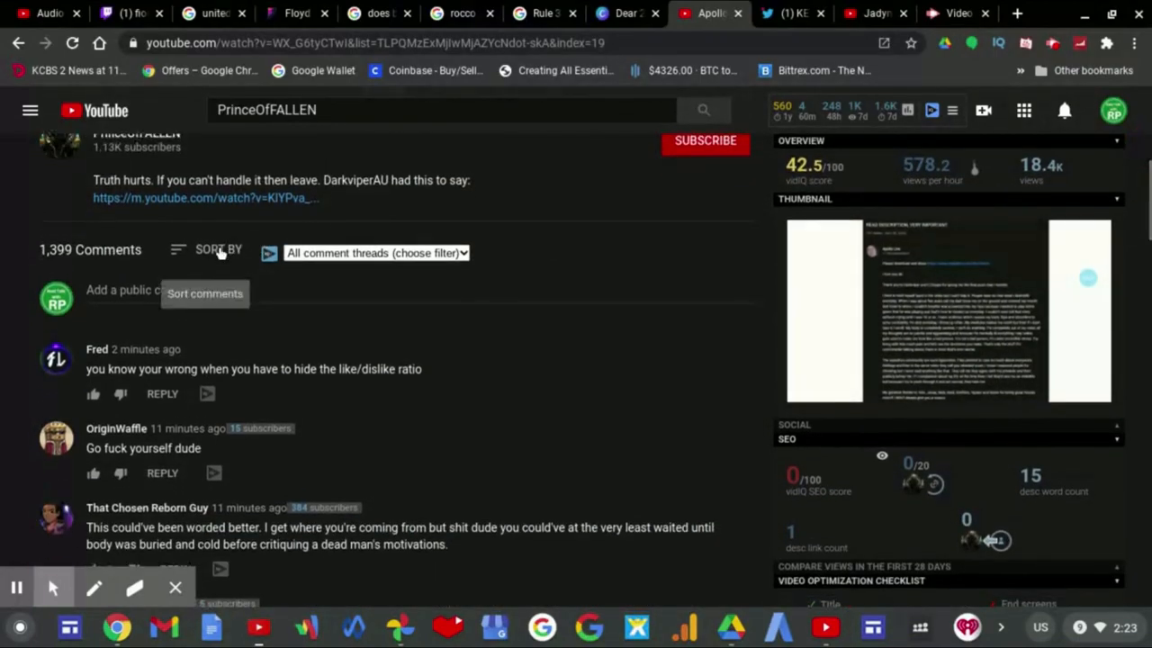
{"action": "left_click", "coordinate": [218, 249]}
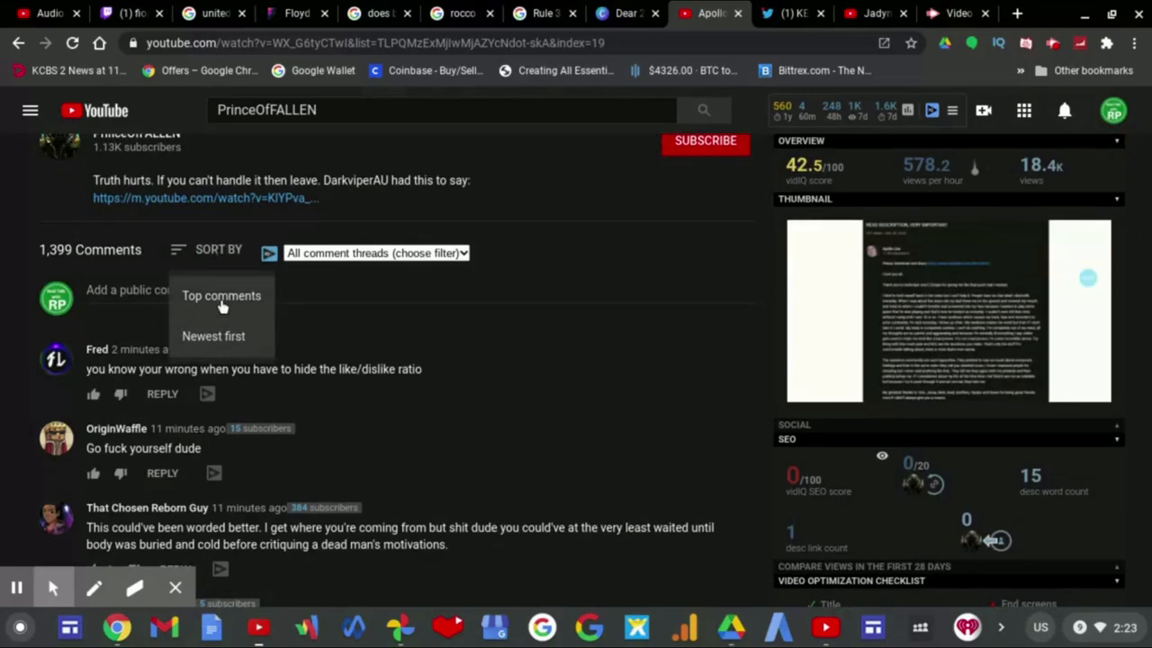
{"action": "left_click", "coordinate": [222, 296]}
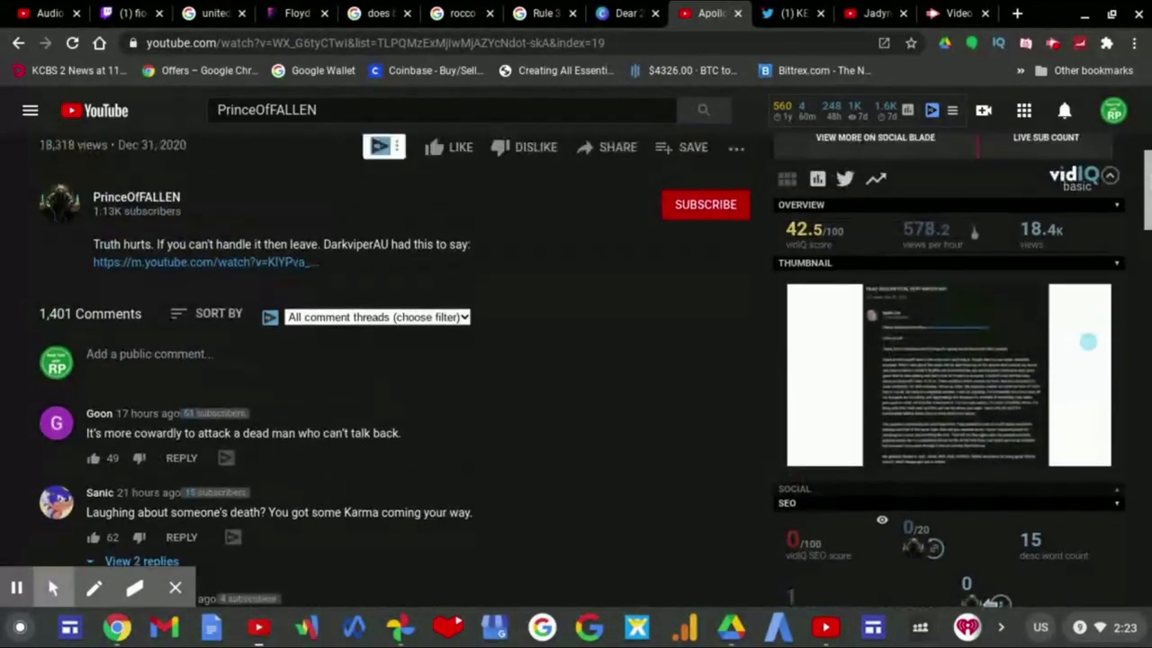
{"action": "scroll", "scroll_direction": "up", "scroll_amount": 3}
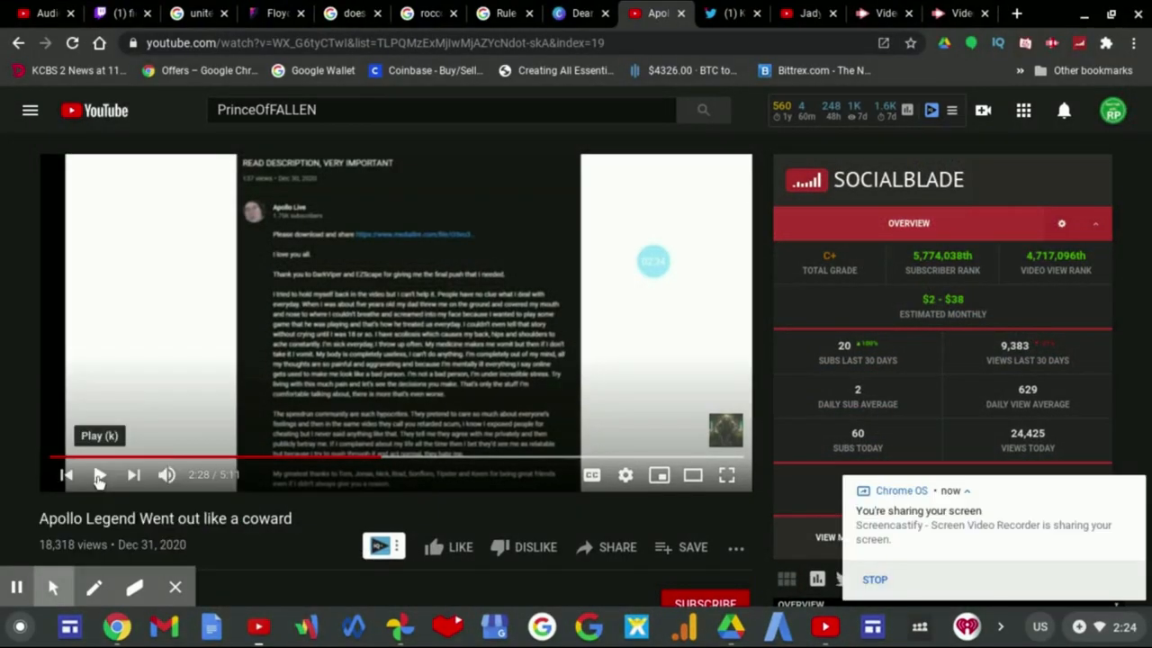
Play the video on from 2:28 and pause it again at about 3:48.
{"action": "left_click", "coordinate": [99, 475]}
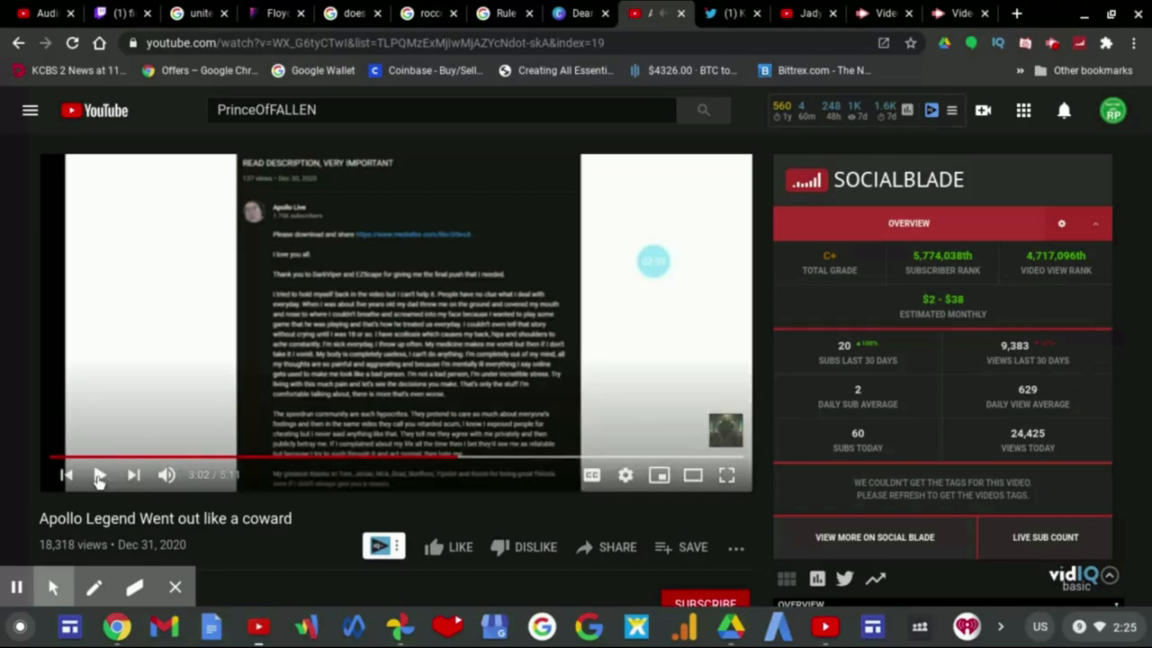
{"action": "left_click", "coordinate": [99, 475]}
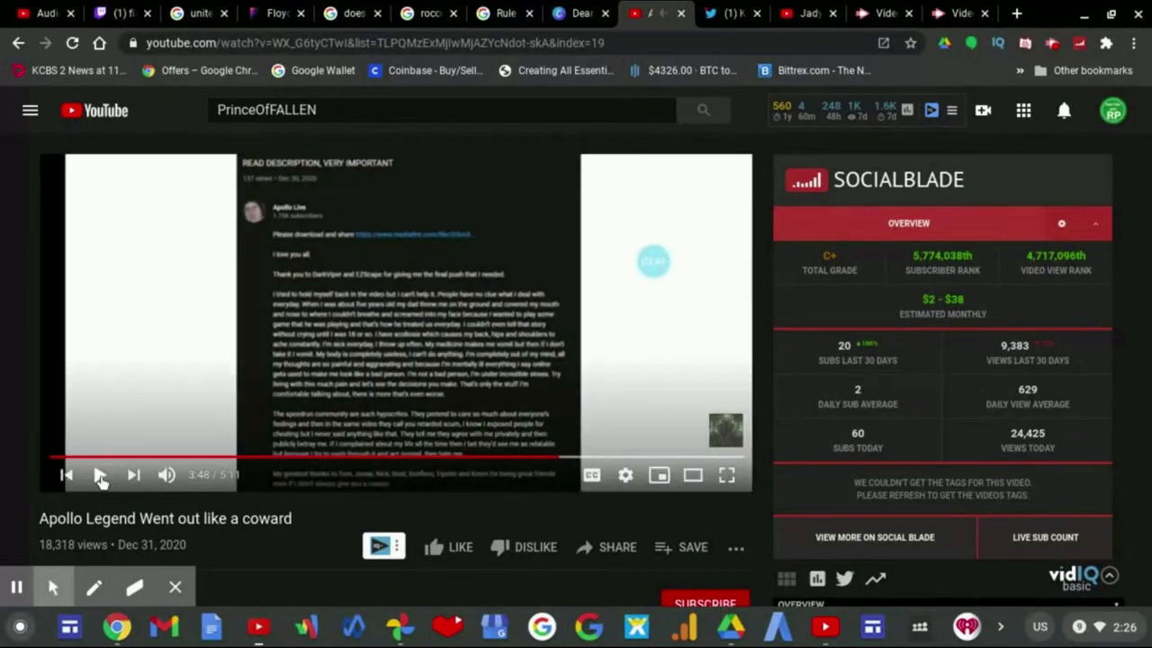
Pause the video around 3:48, then resume playback from that point.
{"action": "left_click", "coordinate": [99, 476]}
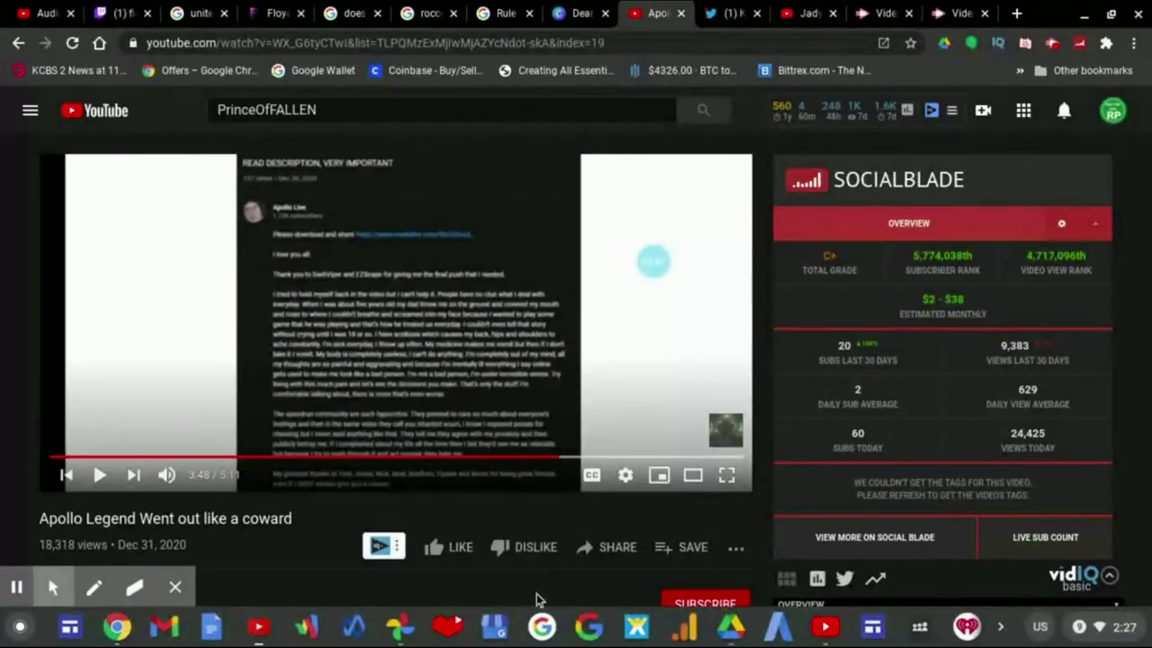
{"action": "mouse_move", "coordinate": [466, 577]}
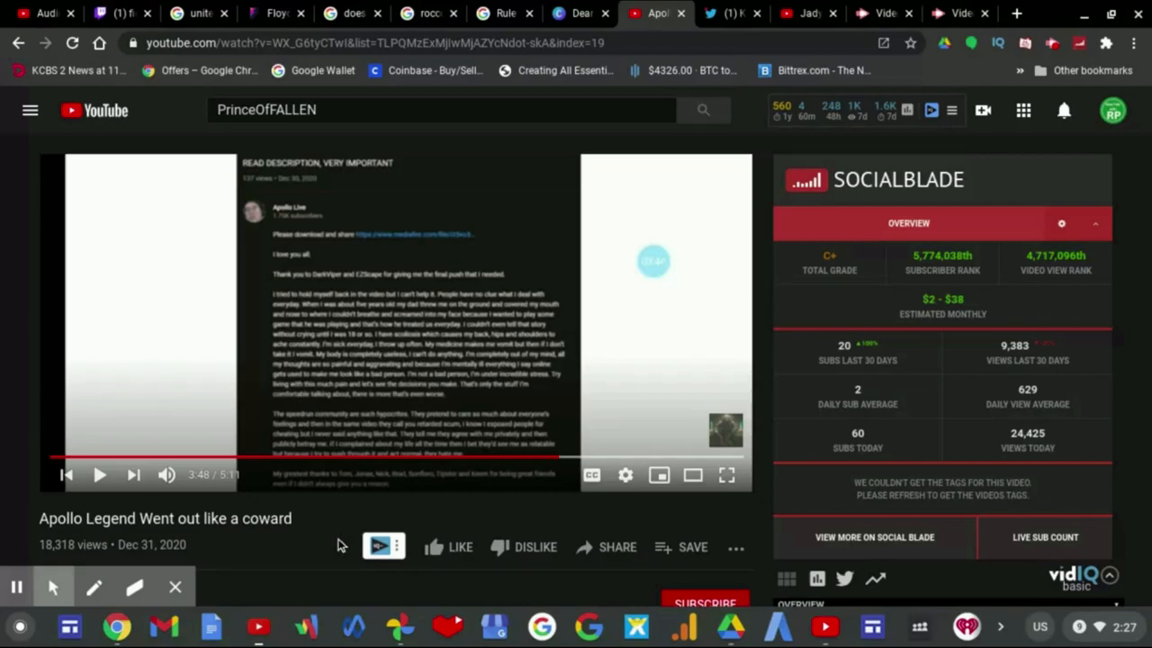
{"action": "mouse_move", "coordinate": [340, 545]}
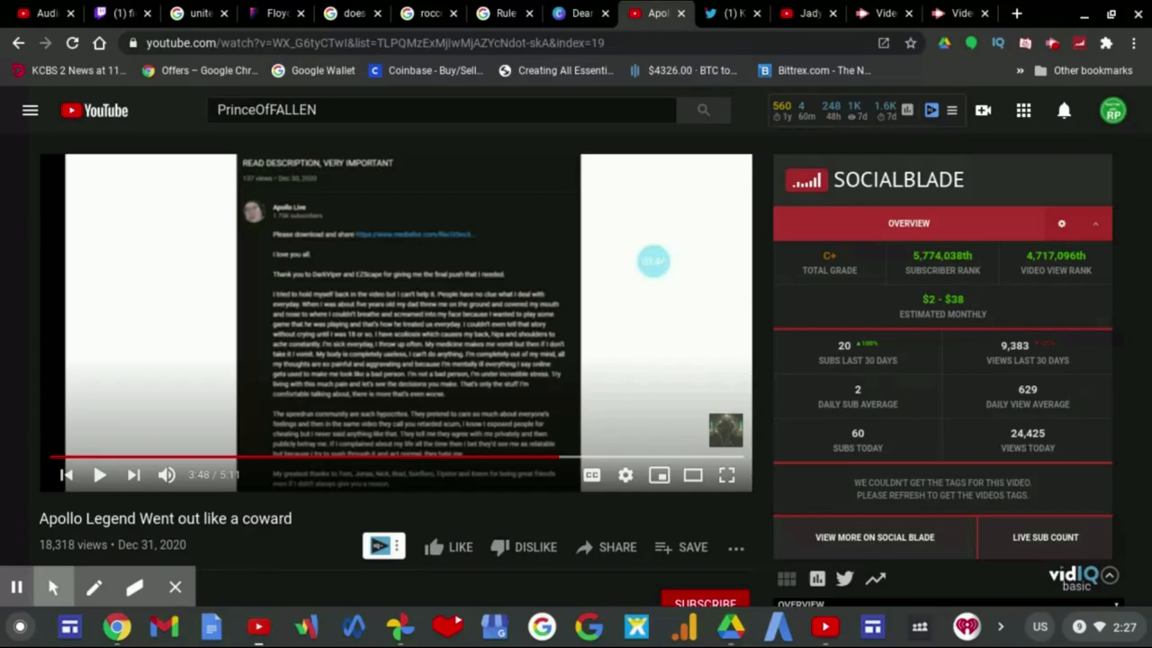
{"action": "mouse_move", "coordinate": [457, 522]}
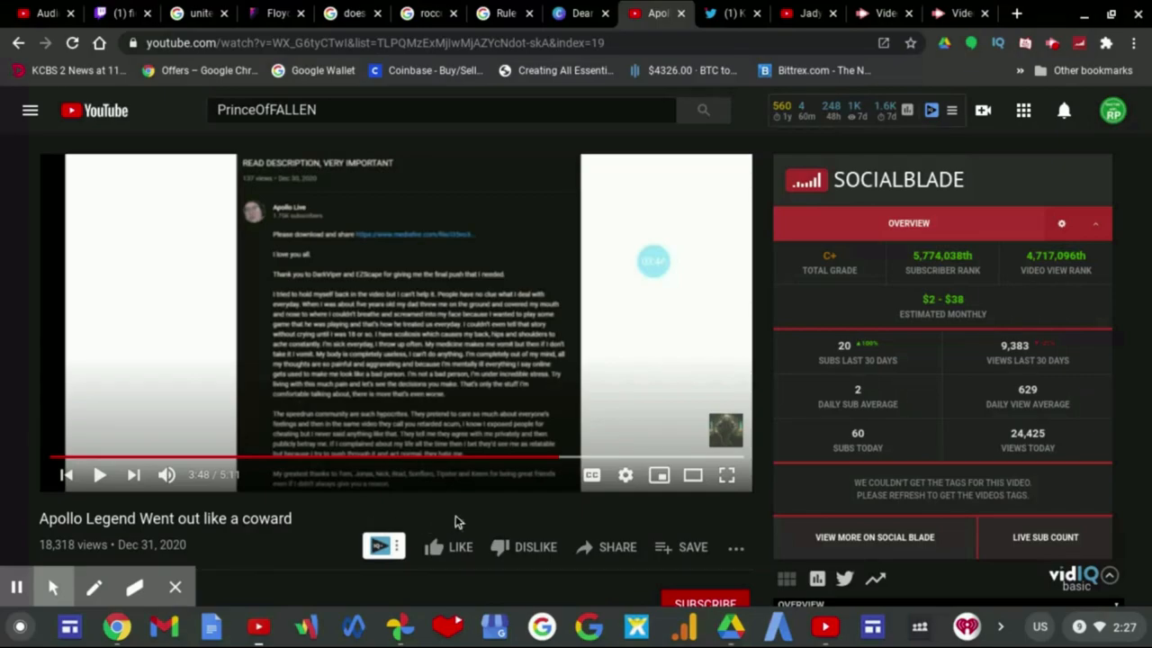
{"action": "mouse_move", "coordinate": [441, 583]}
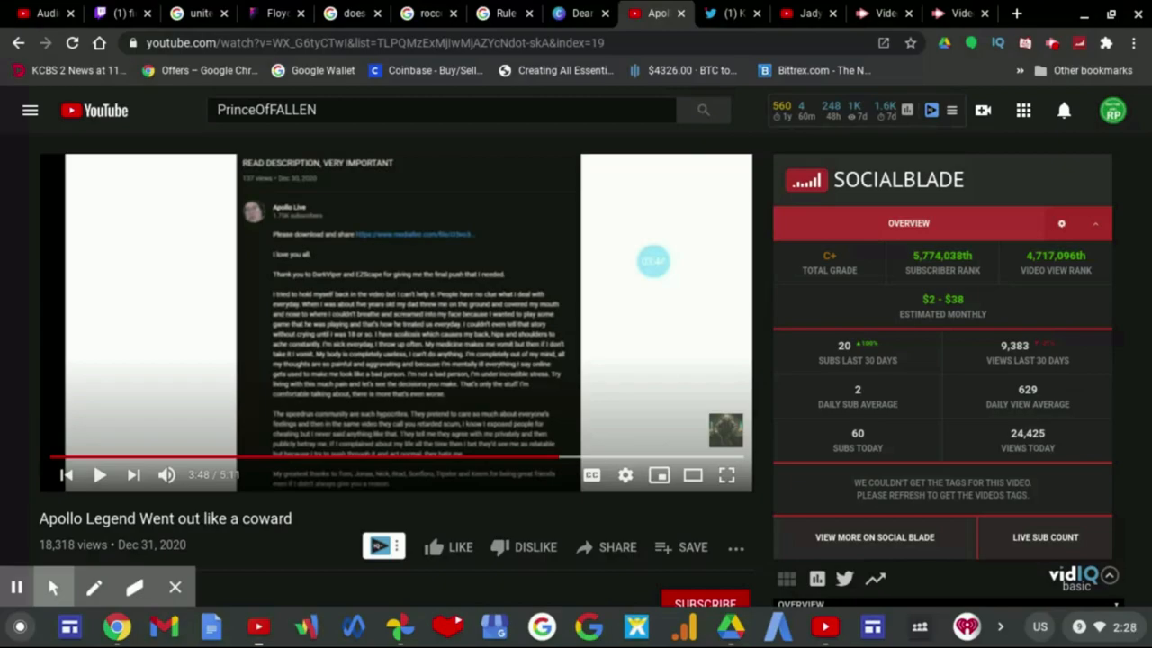
{"action": "left_click", "coordinate": [101, 475]}
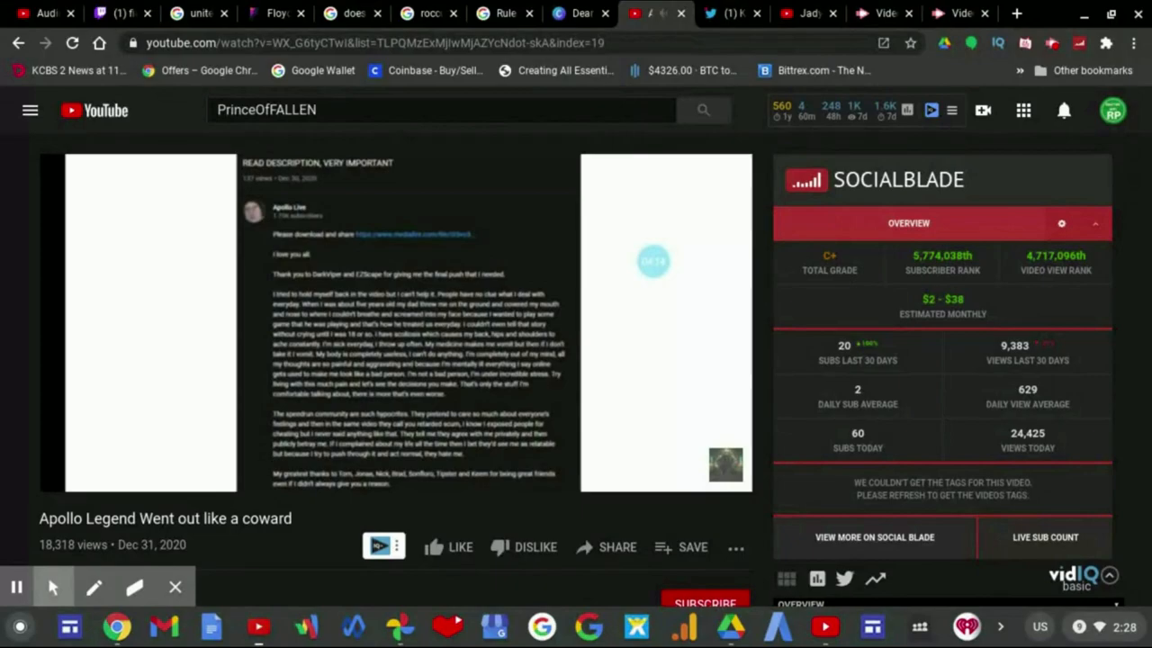
{"action": "mouse_move", "coordinate": [277, 494]}
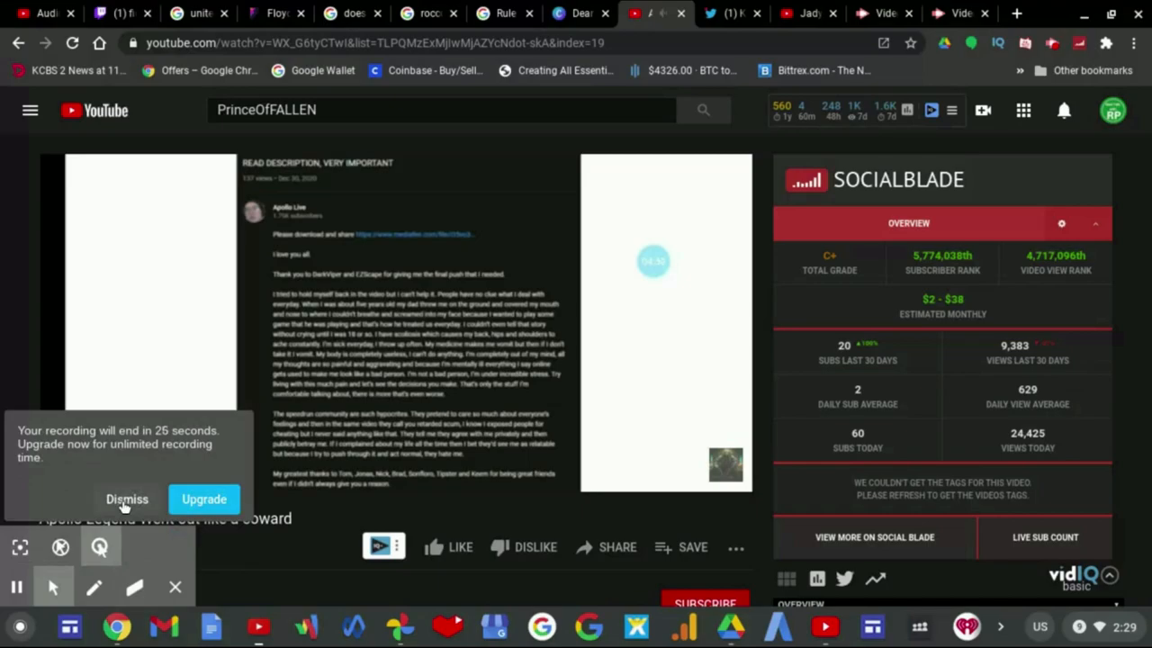
Dismiss the stacked Chrome notification pop-ups covering the Social Blade statistics panel.
{"action": "left_click", "coordinate": [126, 498]}
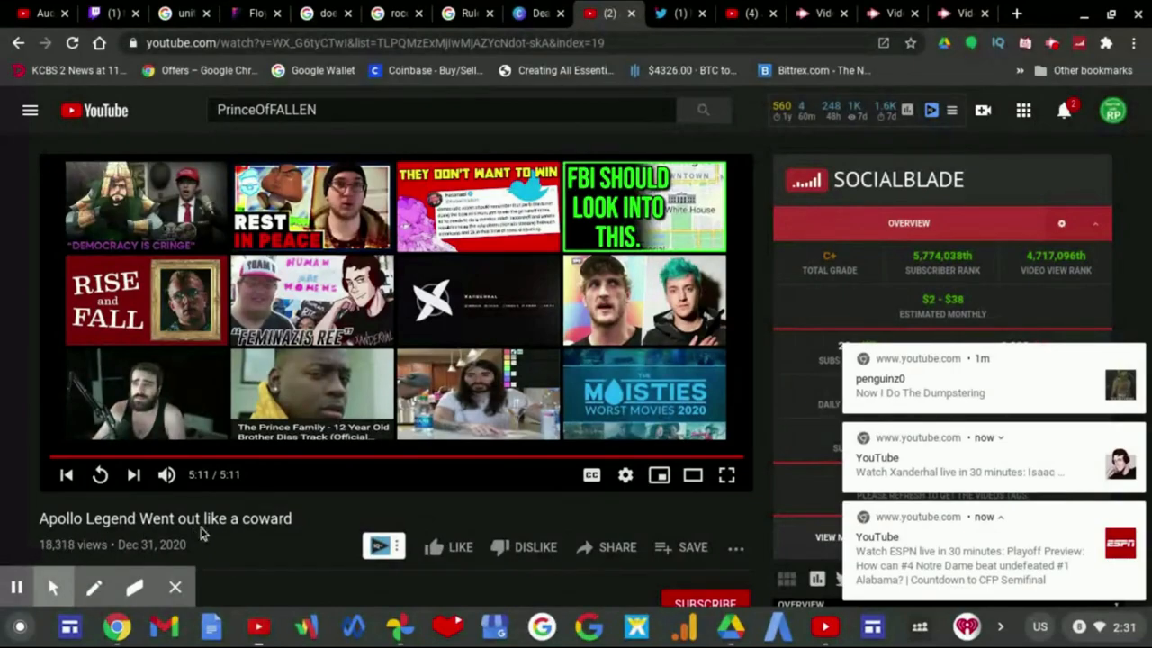
{"action": "mouse_move", "coordinate": [508, 522]}
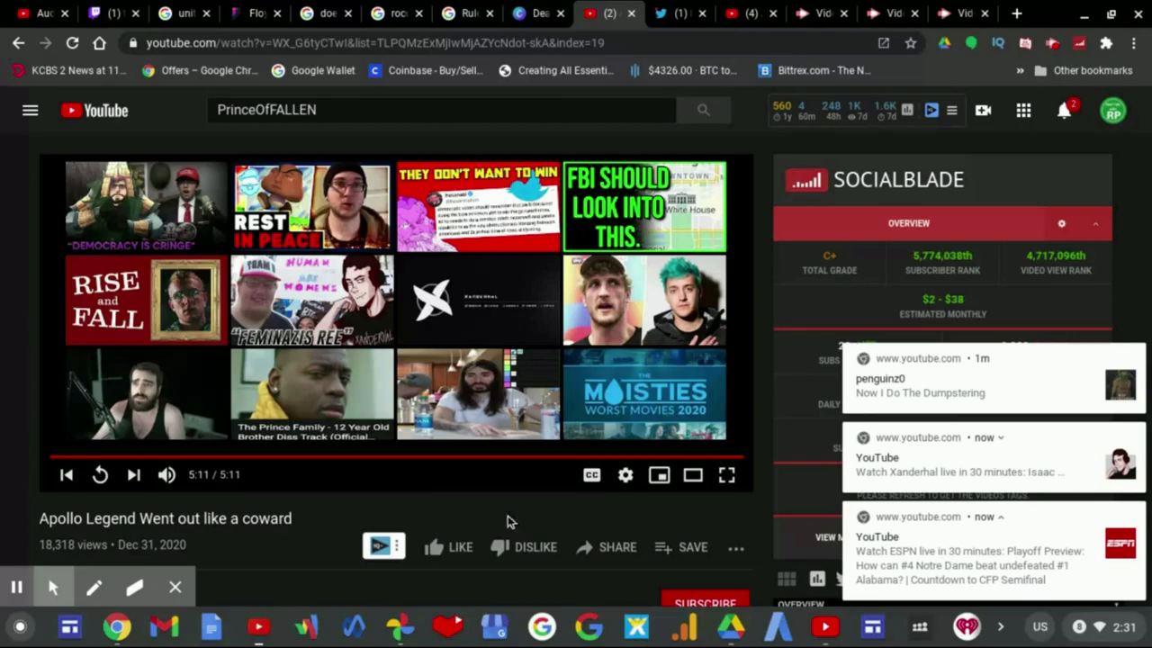
{"action": "mouse_move", "coordinate": [405, 525]}
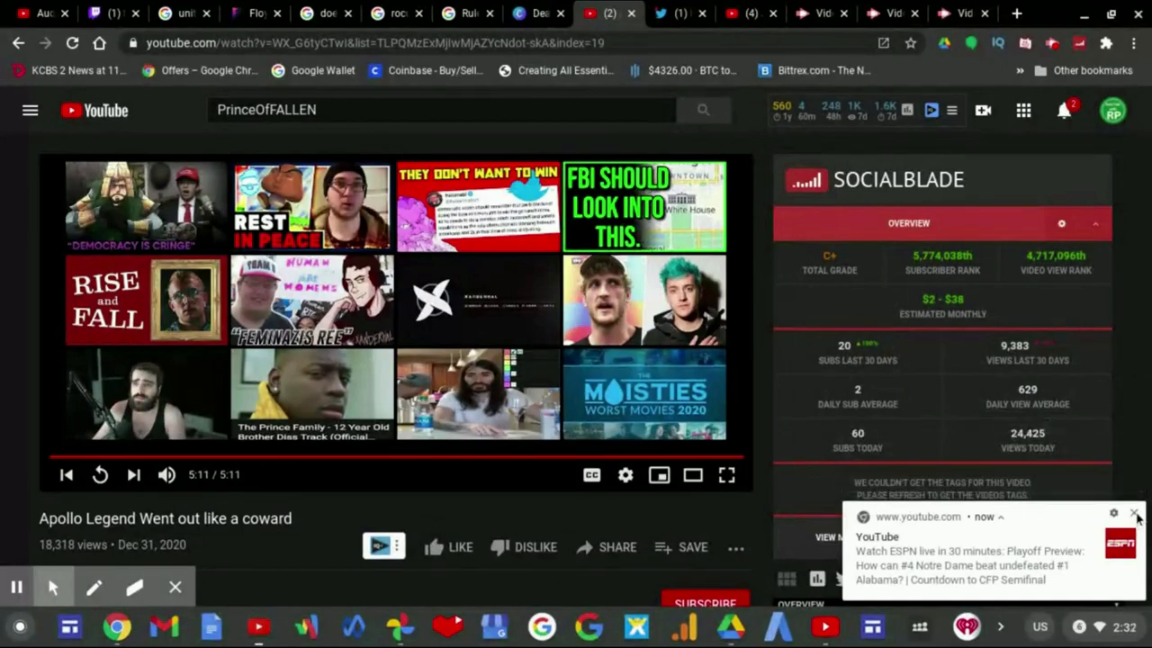
{"action": "left_click", "coordinate": [1133, 513]}
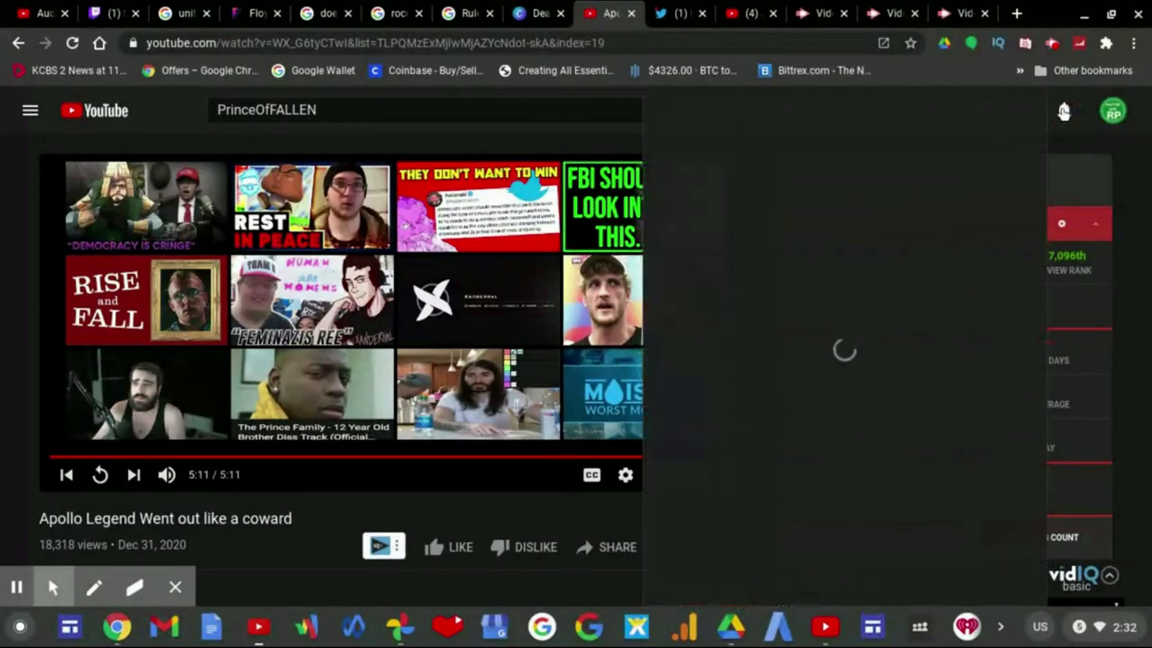
{"action": "left_click", "coordinate": [1064, 110]}
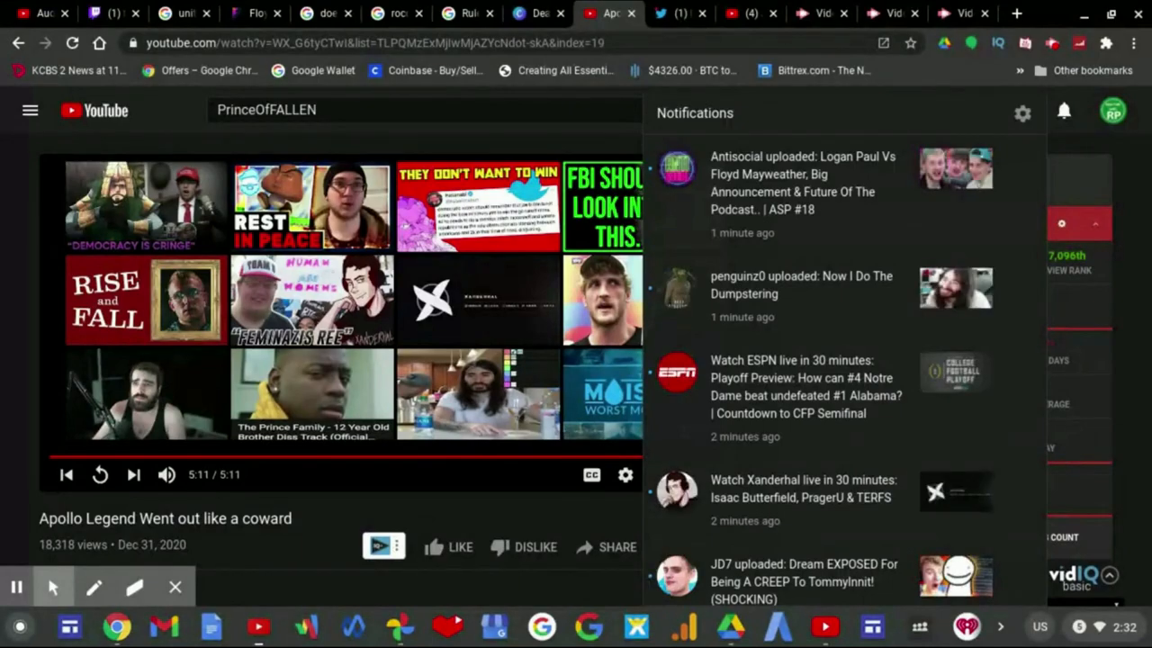
{"action": "left_click", "coordinate": [1064, 111]}
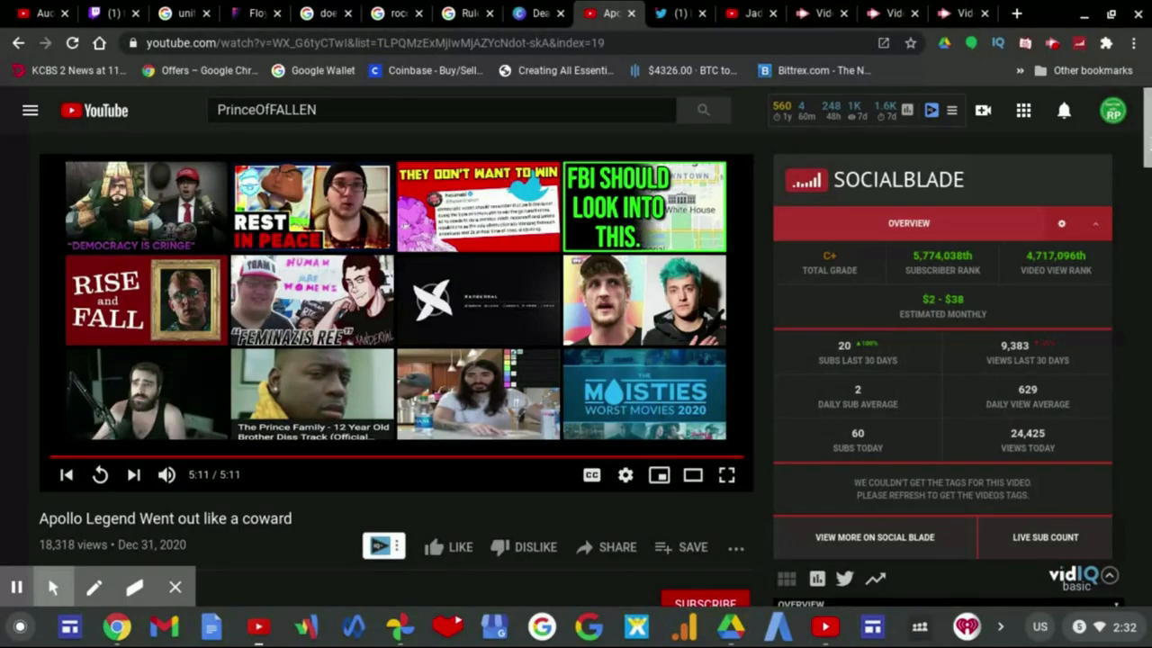
{"action": "scroll", "scroll_direction": "down", "scroll_amount": 3}
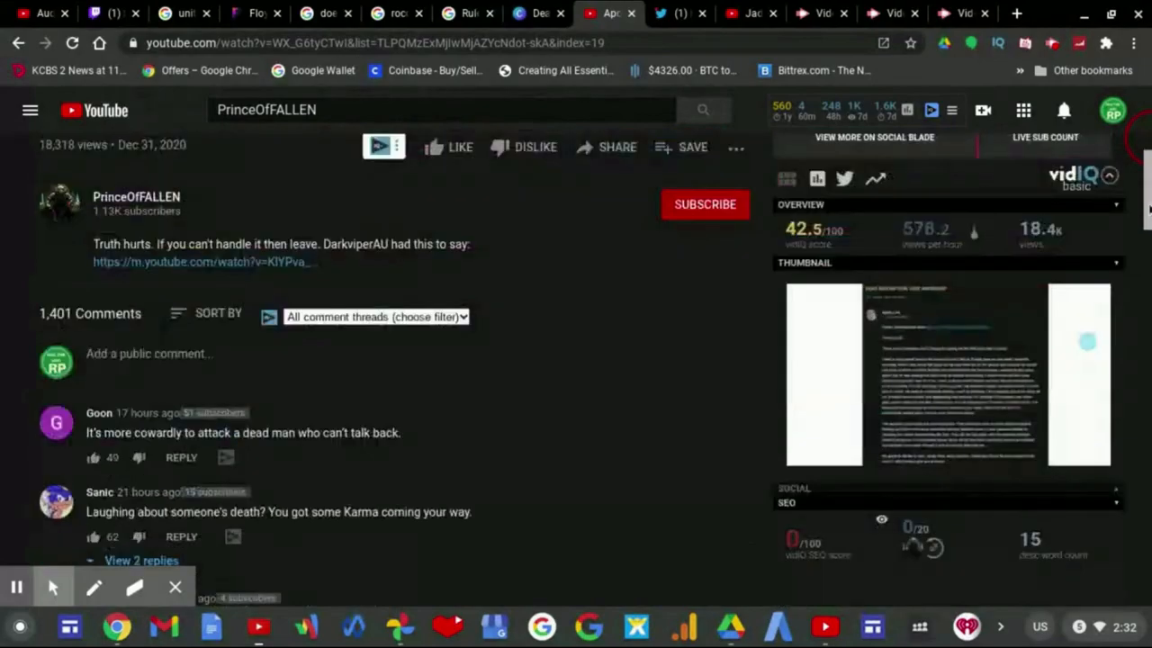
{"action": "scroll", "scroll_direction": "down", "scroll_amount": 3}
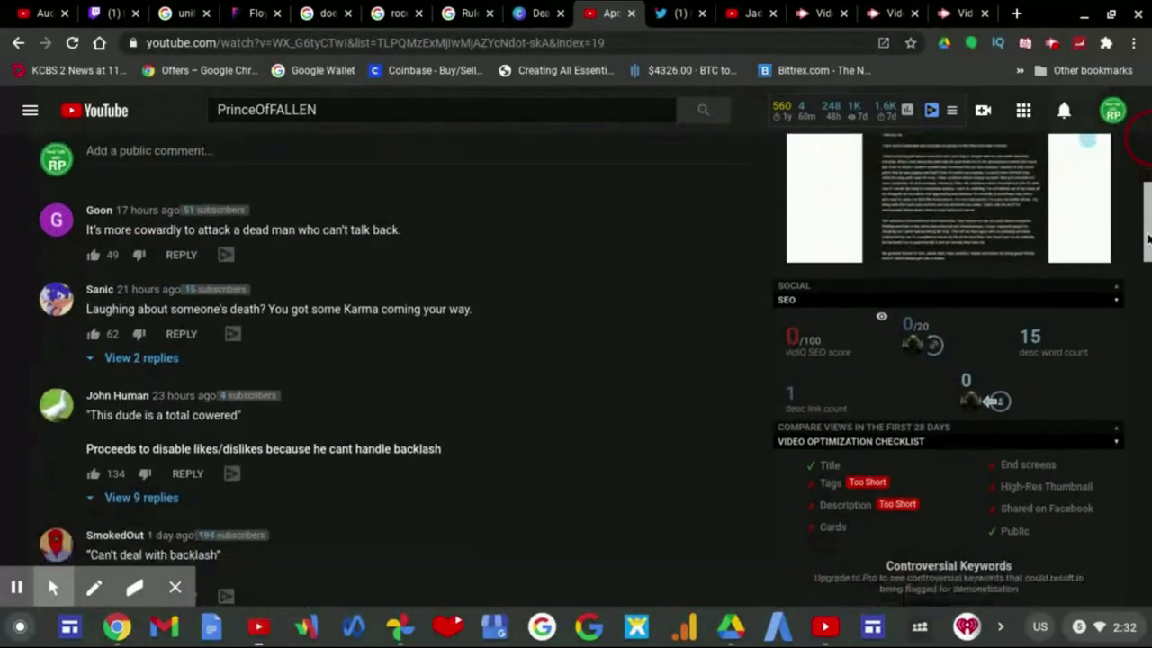
{"action": "scroll", "scroll_direction": "down", "scroll_amount": 3}
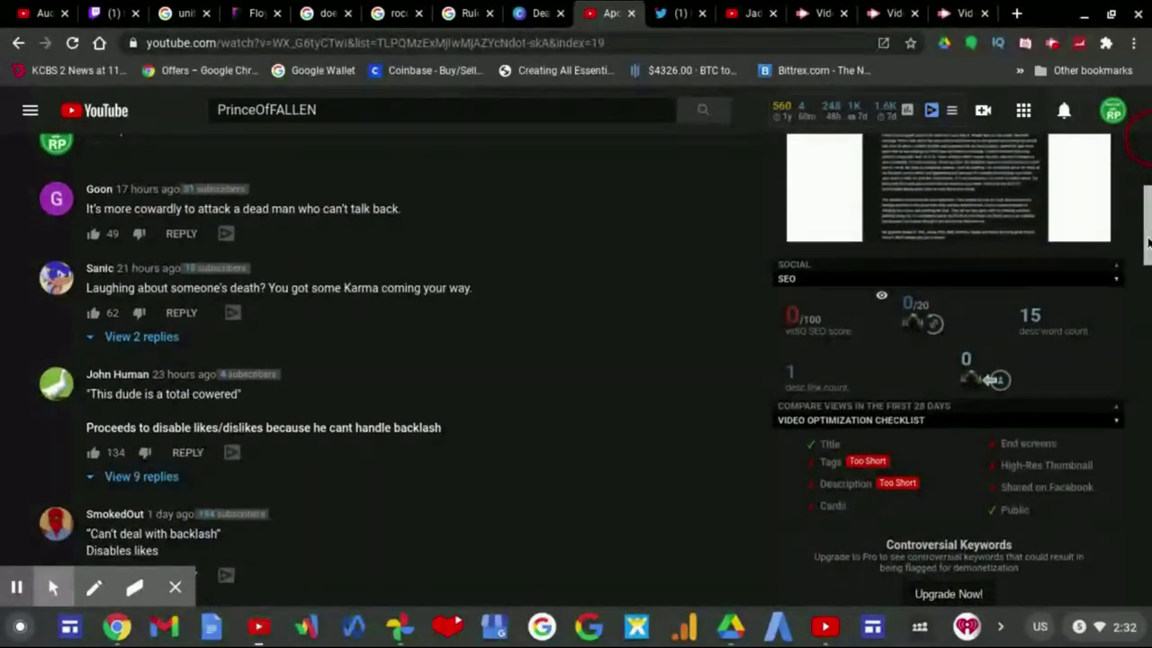
{"action": "scroll", "scroll_direction": "down", "scroll_amount": 3}
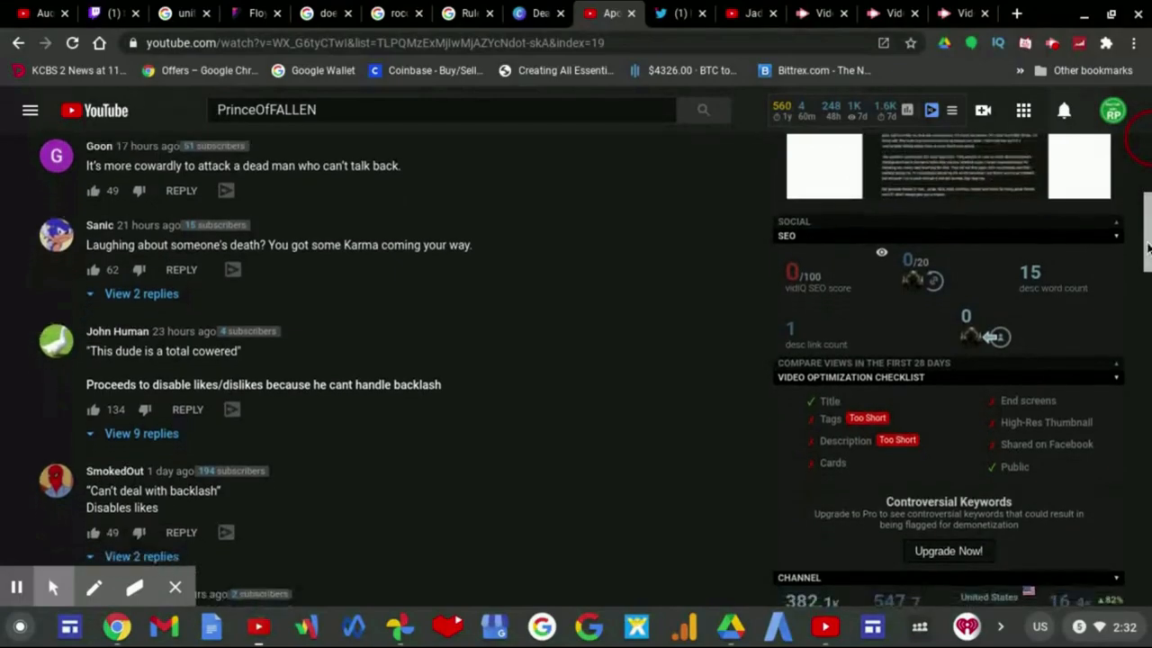
{"action": "scroll", "scroll_direction": "down", "scroll_amount": 3}
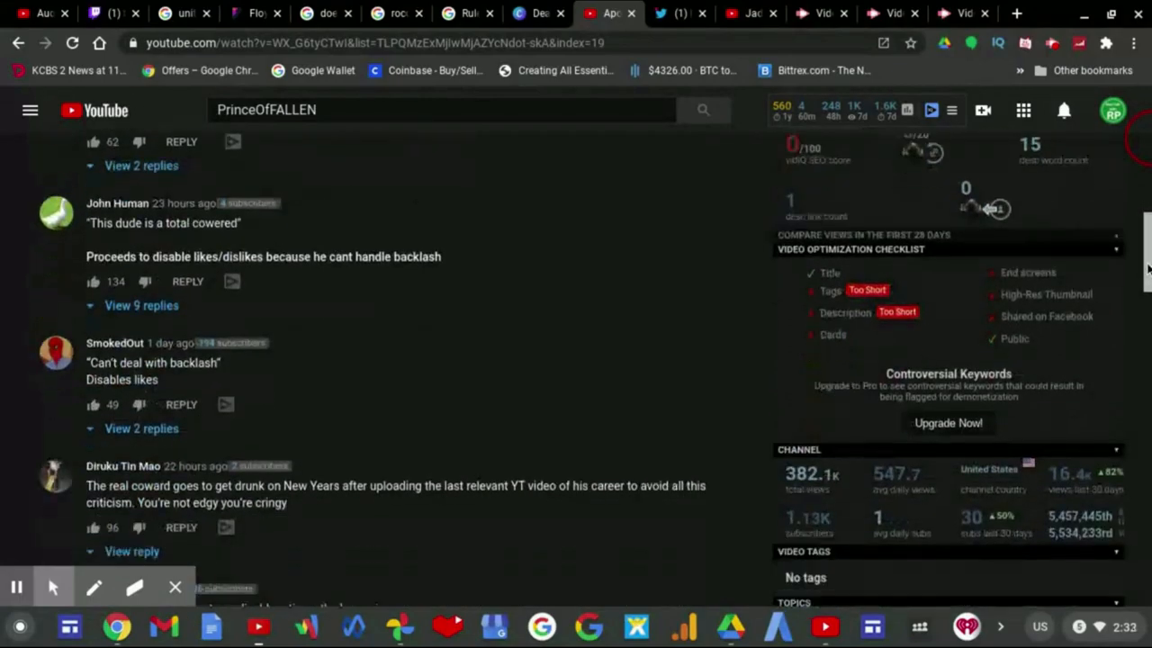
{"action": "scroll", "scroll_direction": "down", "scroll_amount": 3}
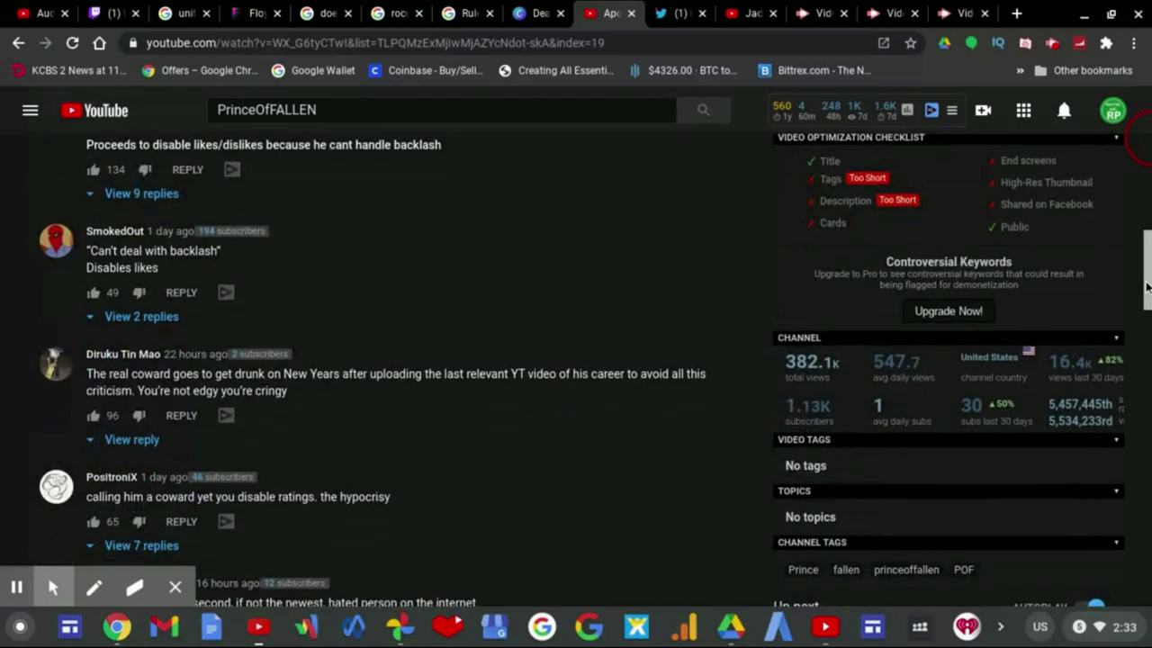
{"action": "scroll", "scroll_direction": "down", "scroll_amount": 3}
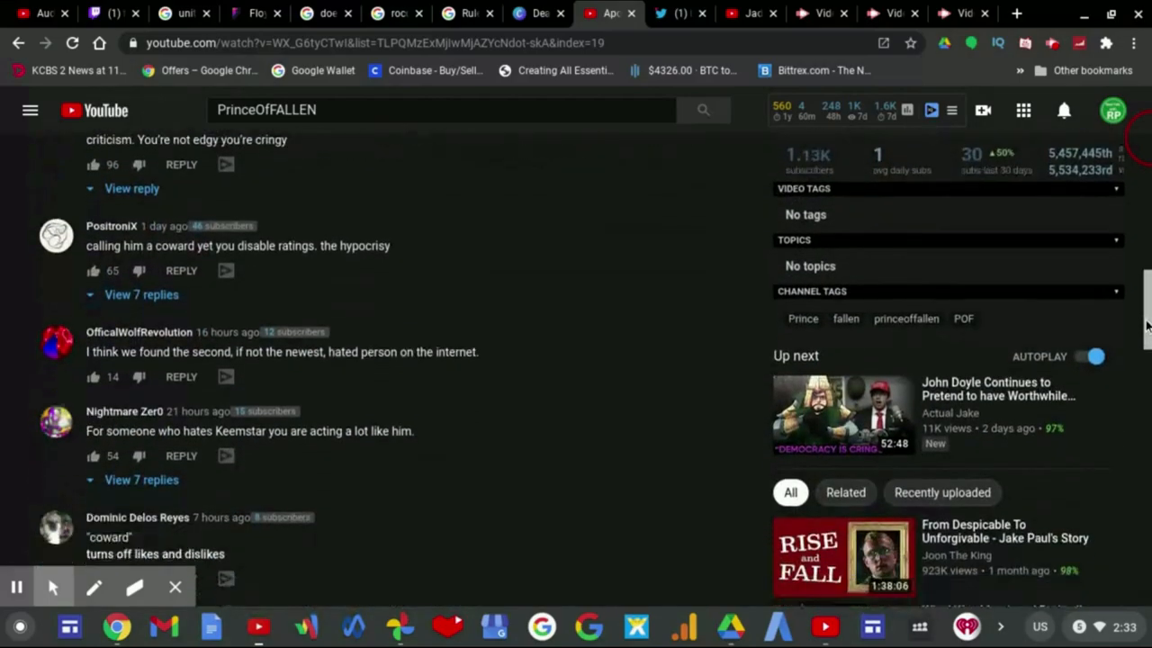
{"action": "scroll", "scroll_direction": "down", "scroll_amount": 3}
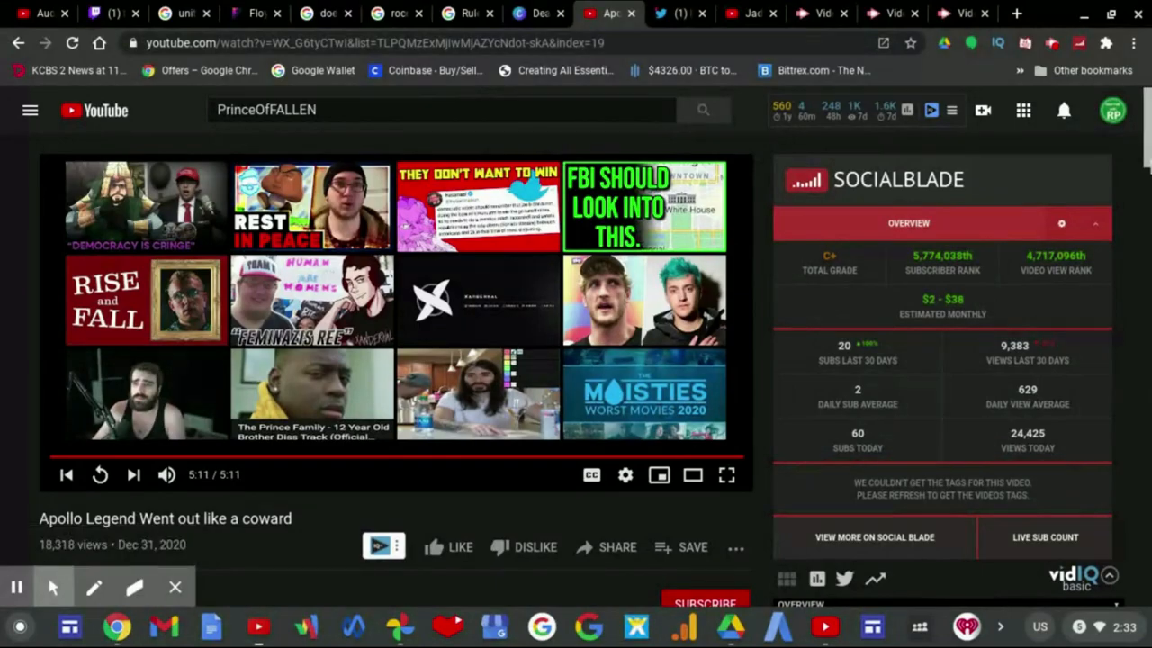
Scroll down past the description and 1,401-comment count to the first comments.
{"action": "scroll", "scroll_direction": "down", "scroll_amount": 3}
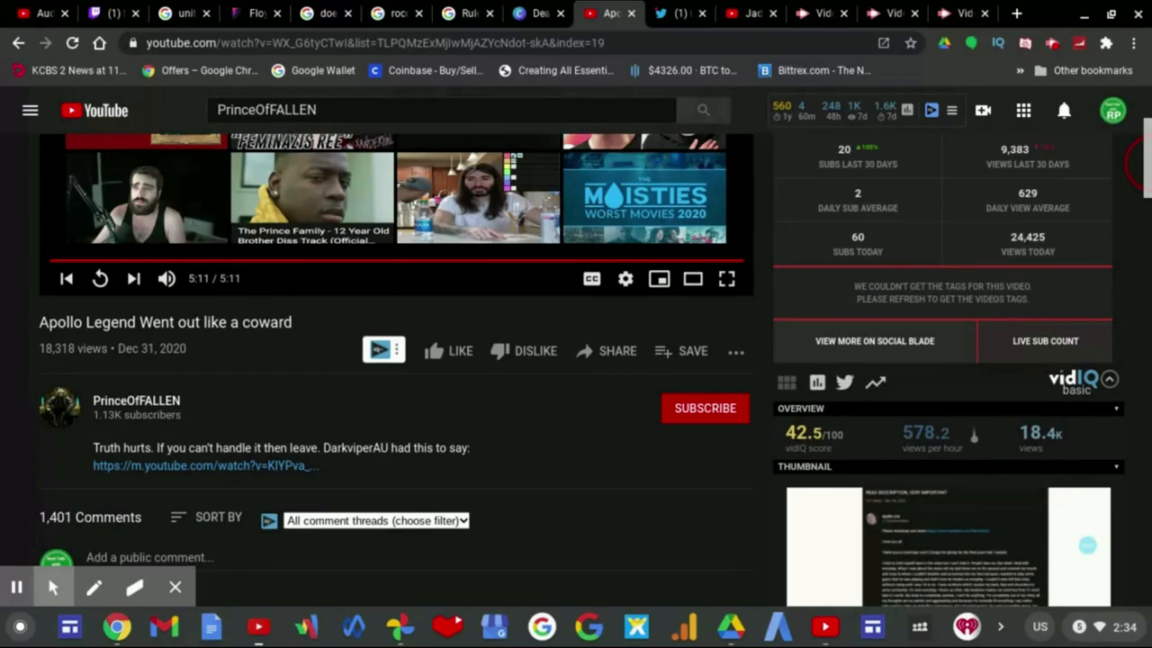
{"action": "scroll", "scroll_direction": "down", "scroll_amount": 3}
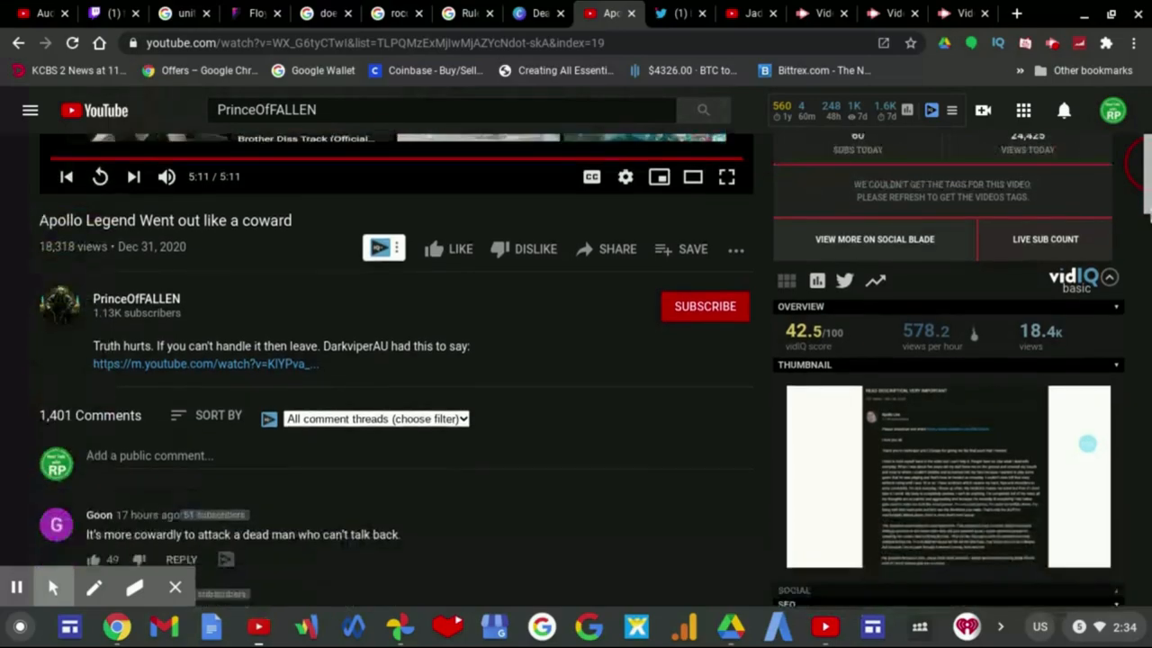
{"action": "scroll", "scroll_direction": "down", "scroll_amount": 3}
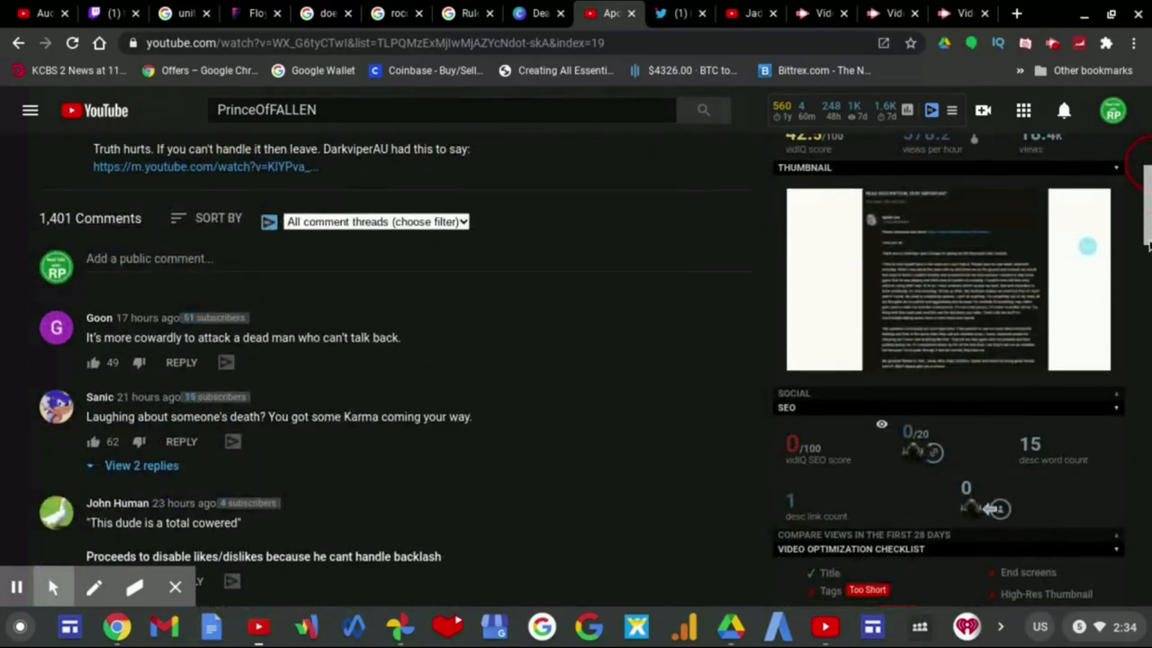
{"action": "scroll", "scroll_direction": "down", "scroll_amount": 3}
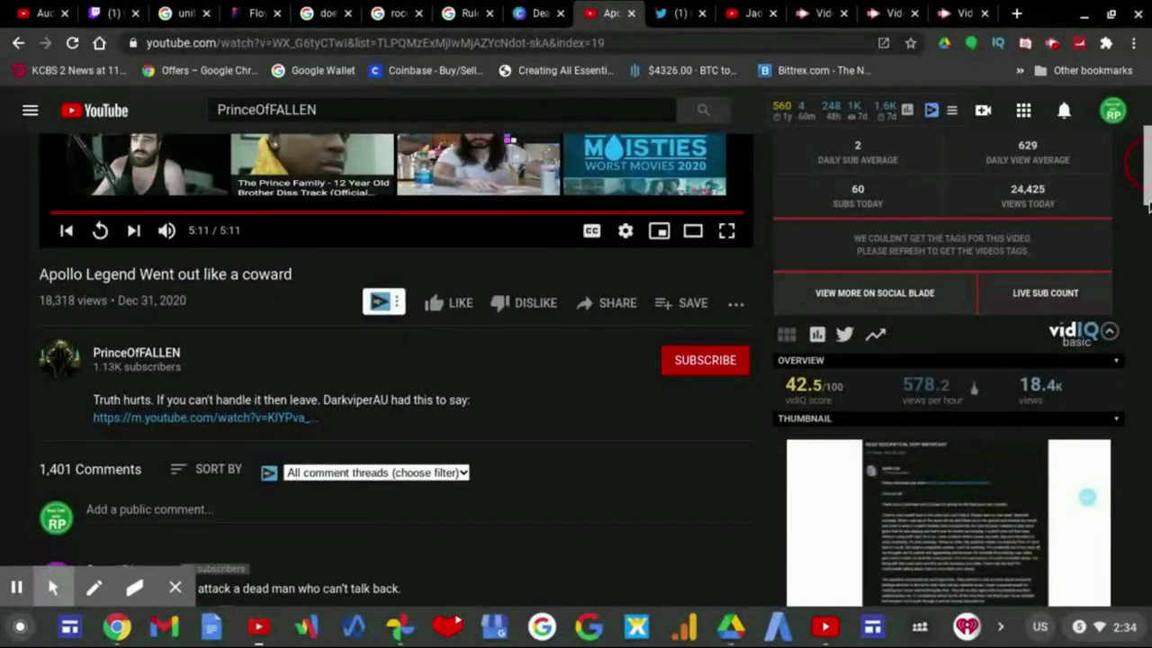
{"action": "scroll", "scroll_direction": "down", "scroll_amount": 3}
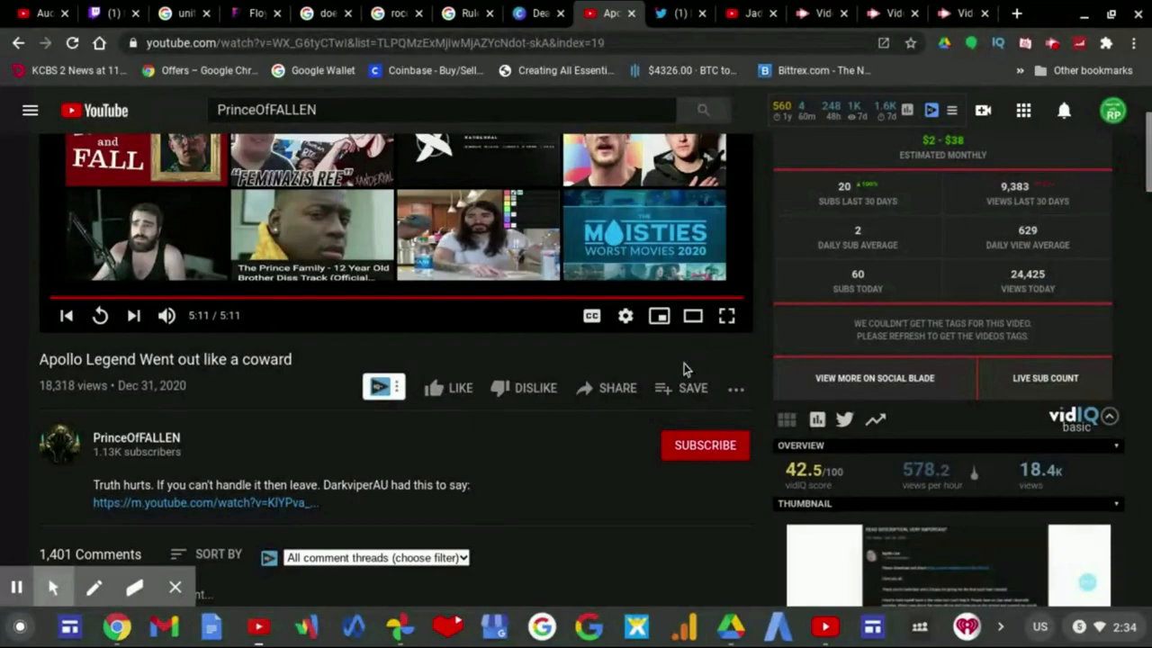
{"action": "mouse_move", "coordinate": [506, 414]}
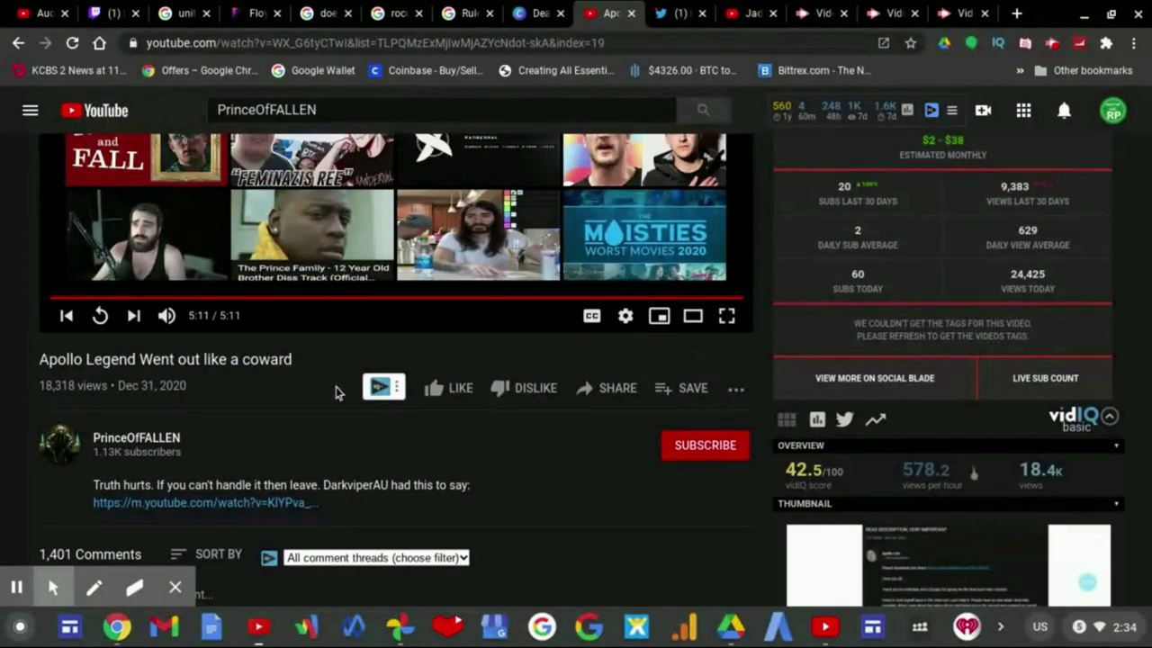
{"action": "mouse_move", "coordinate": [334, 392]}
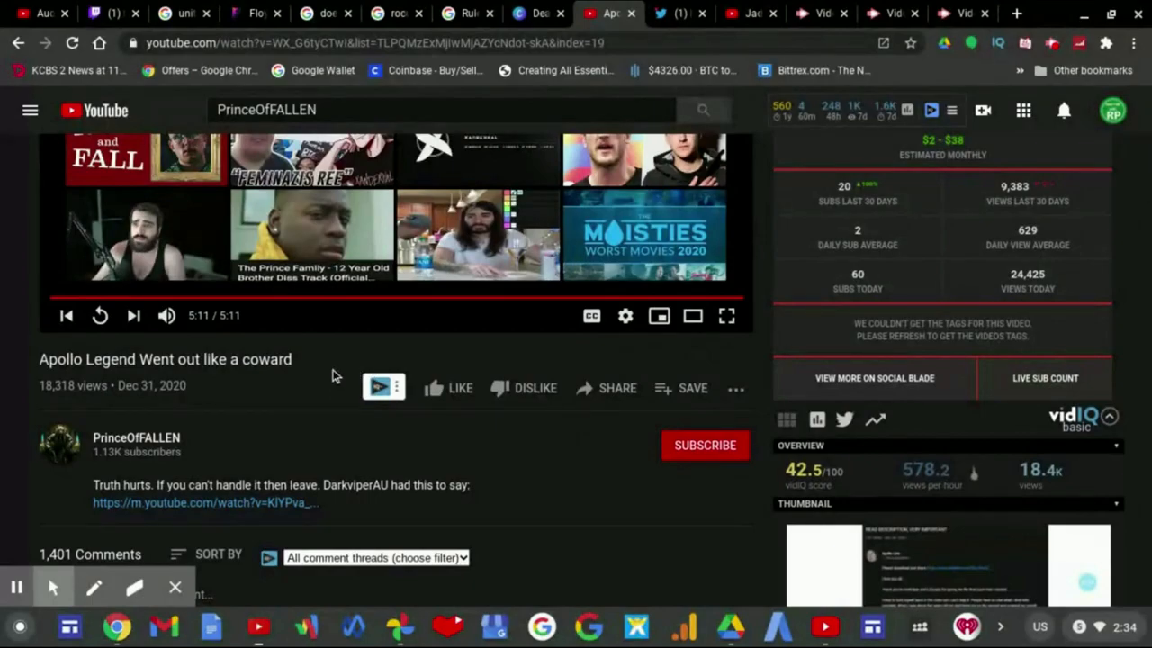
{"action": "mouse_move", "coordinate": [288, 382]}
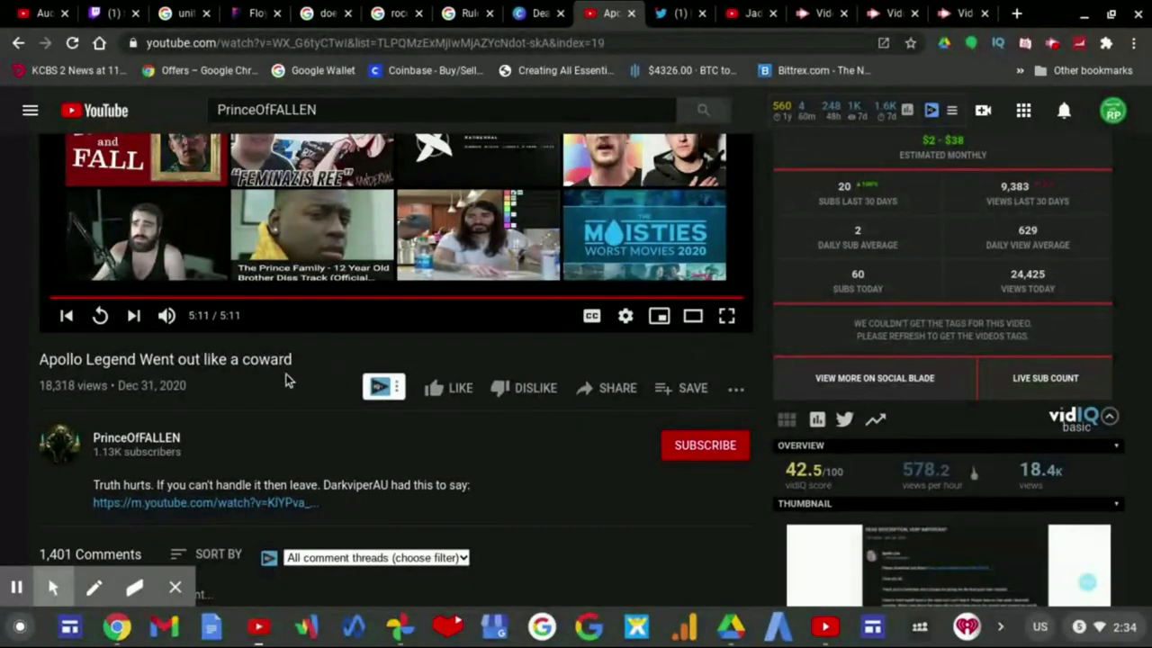
{"action": "mouse_move", "coordinate": [273, 376]}
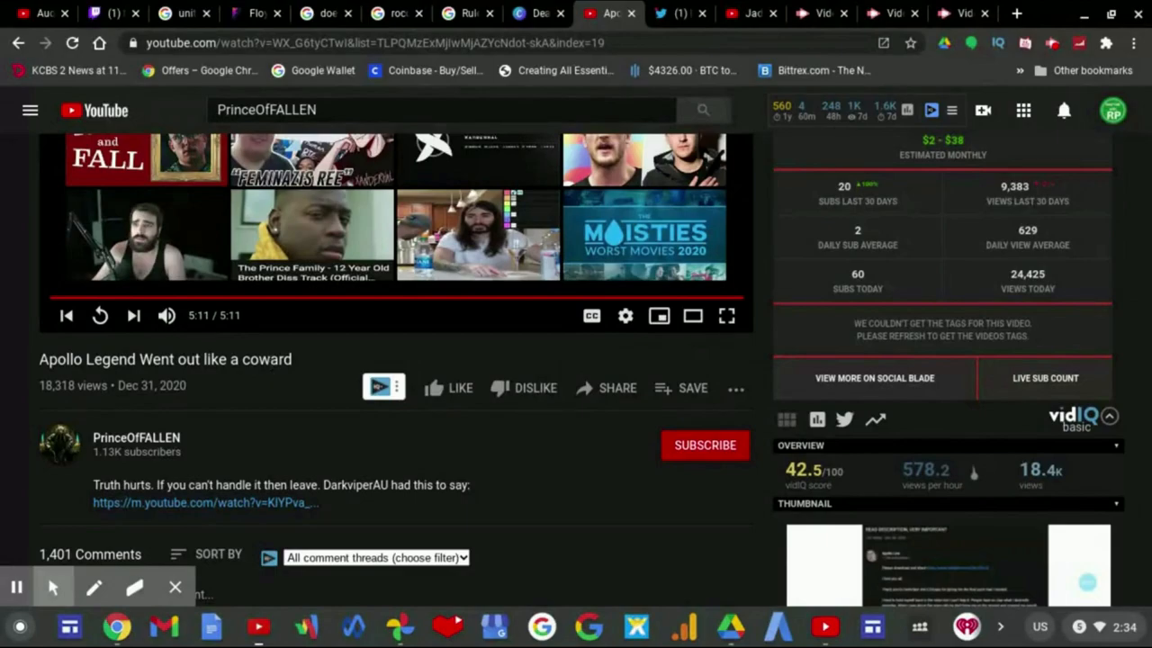
{"action": "mouse_move", "coordinate": [409, 429]}
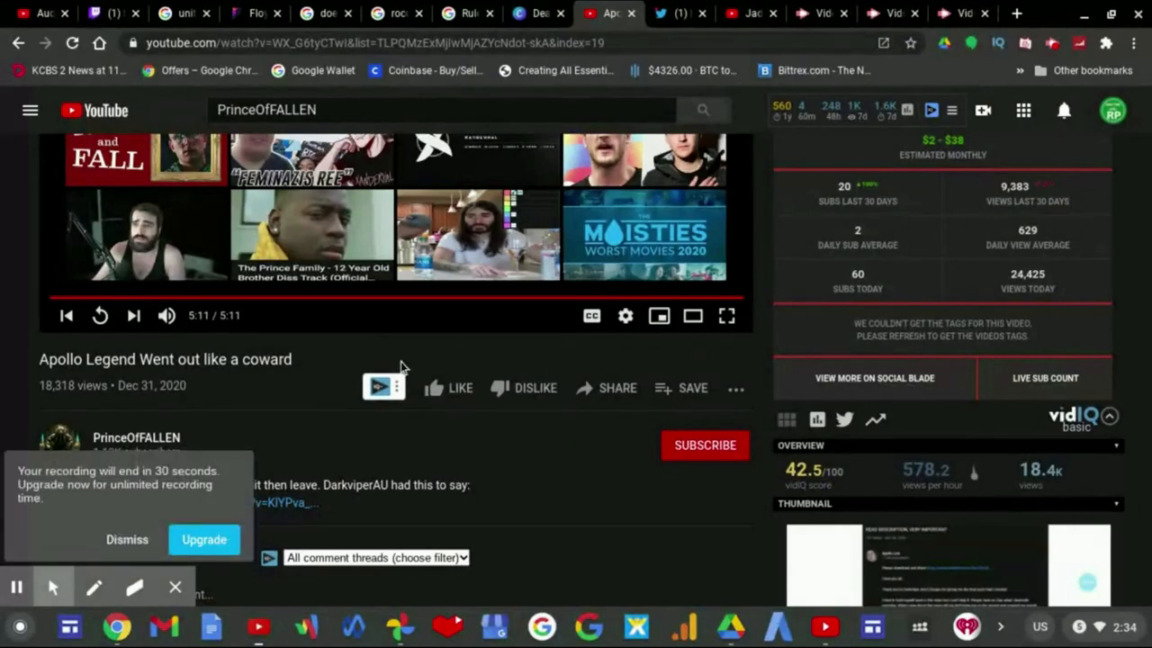
{"action": "mouse_move", "coordinate": [299, 378]}
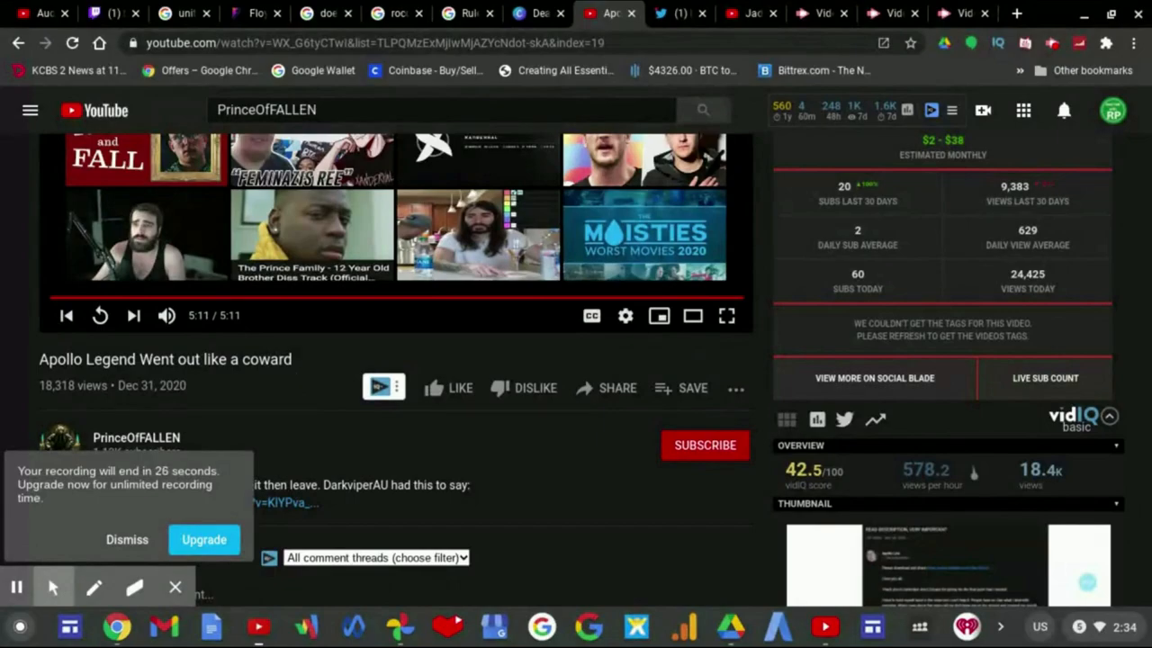
{"action": "mouse_move", "coordinate": [315, 403]}
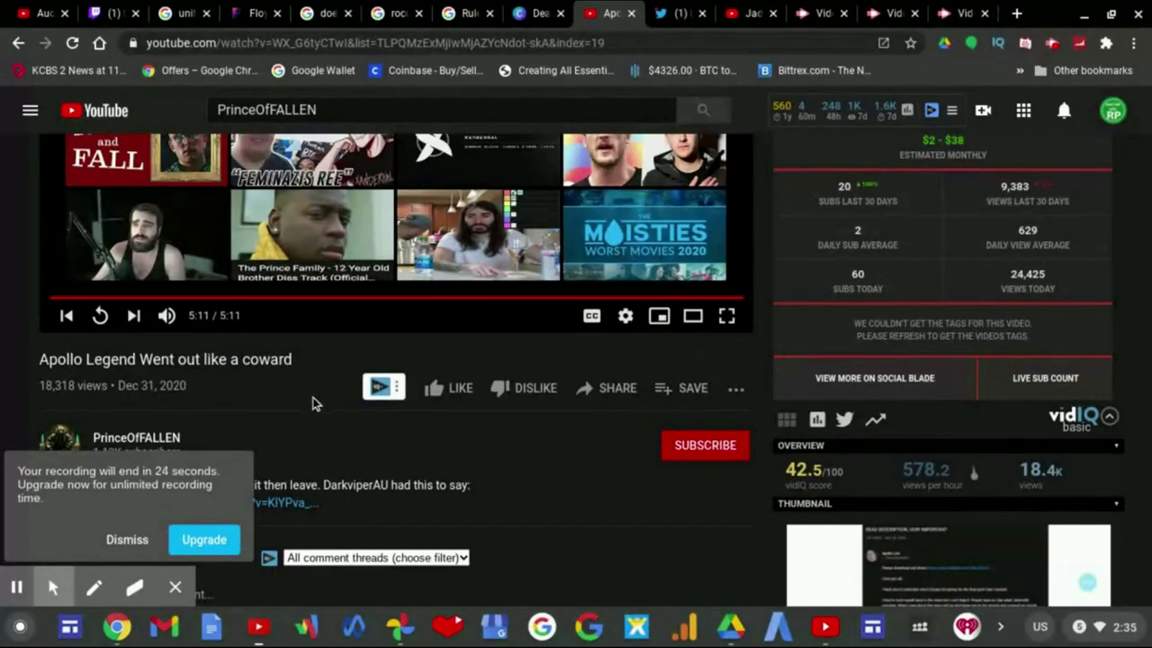